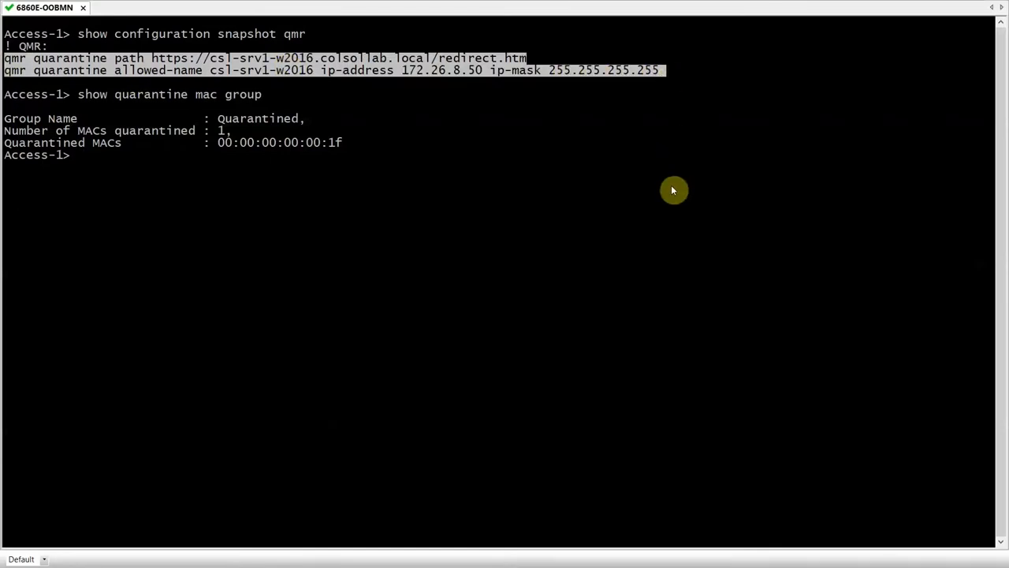
mouse_move(671, 196)
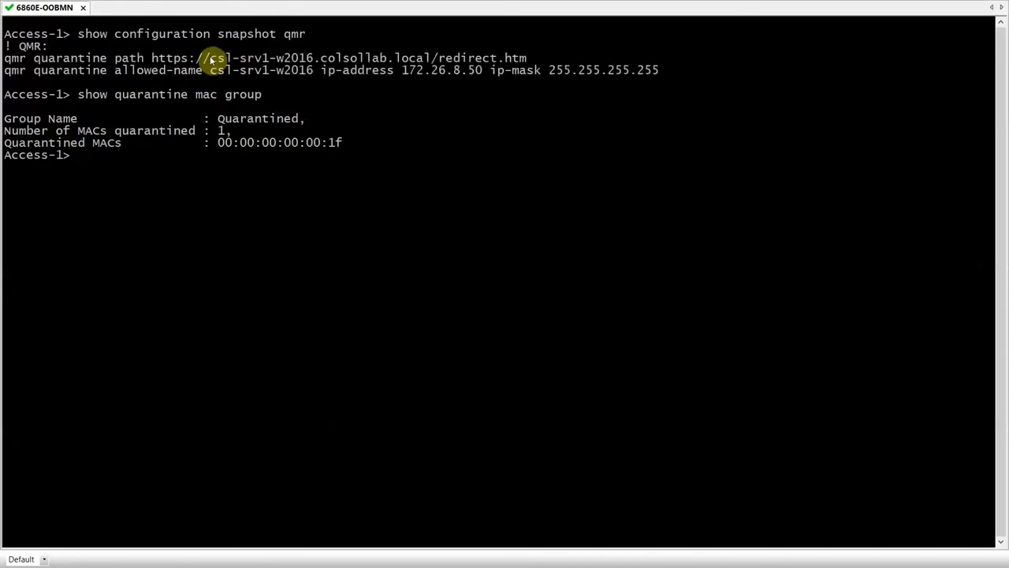
Highlight the Slowloris.DoS attack, type utm, subtype ips and source IP fields in the first syslog event.
left_click_drag(208, 57, 441, 57)
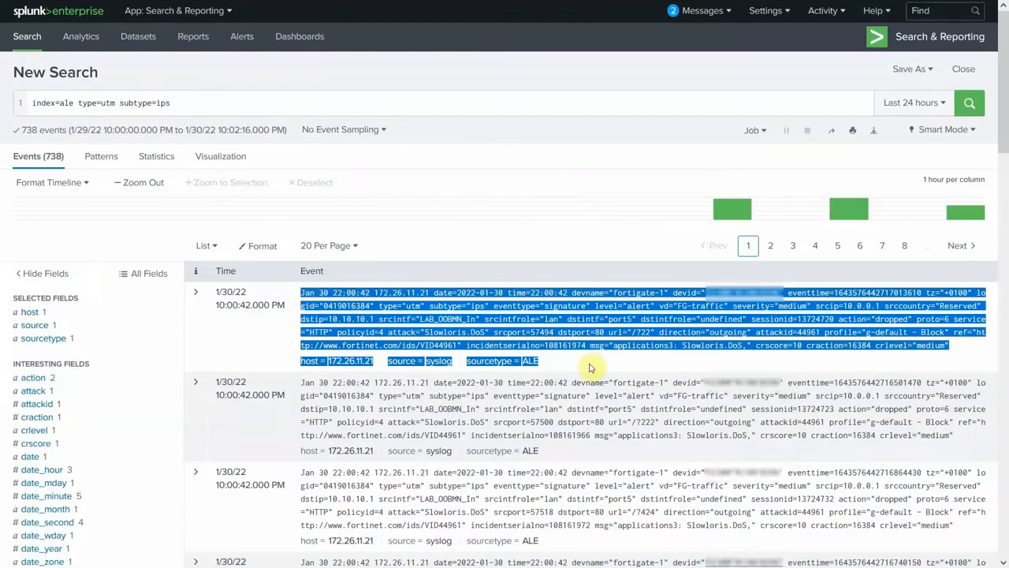
left_click(591, 366)
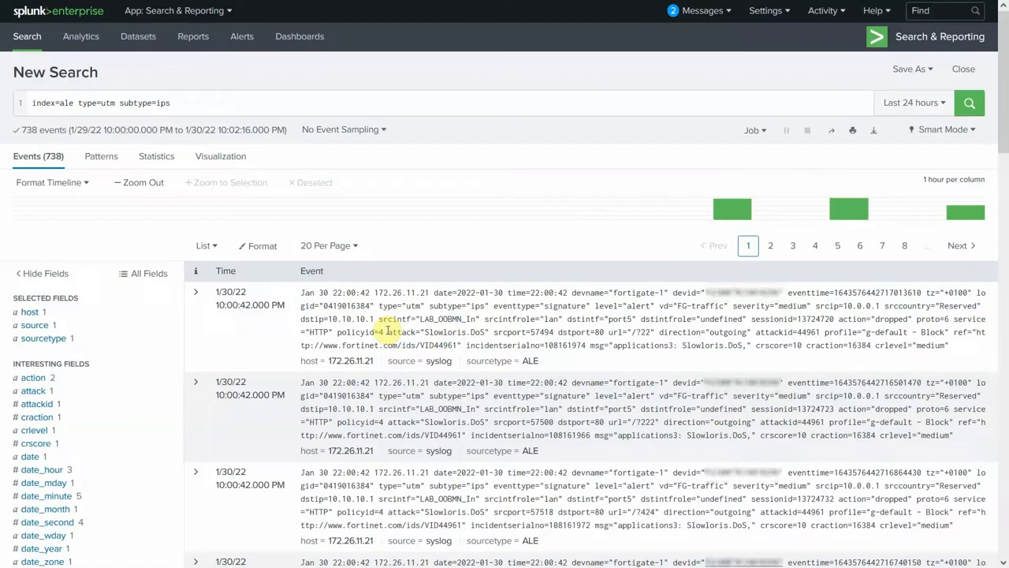
double_click(422, 331)
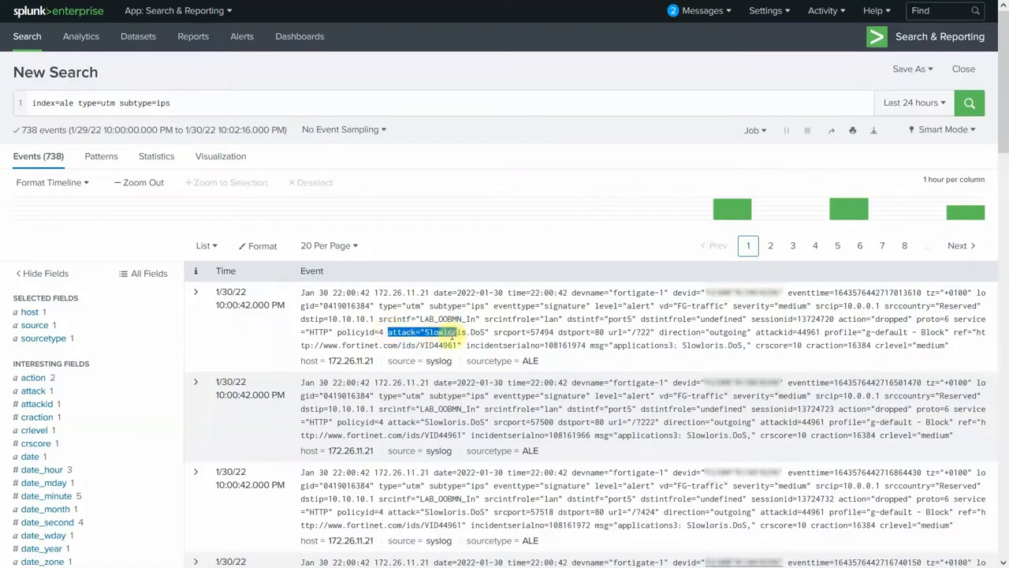
left_click_drag(426, 331, 489, 332)
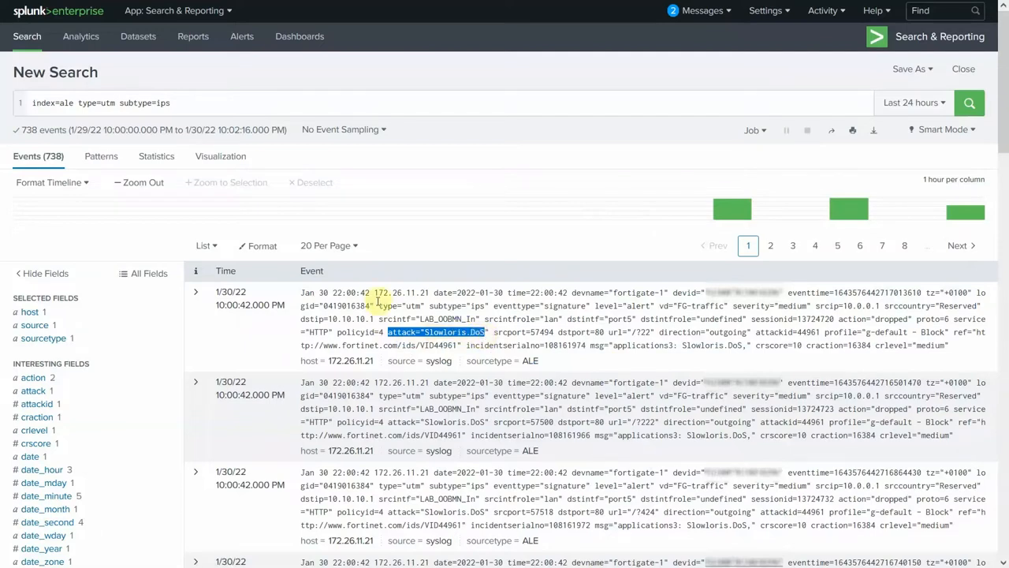
double_click(416, 306)
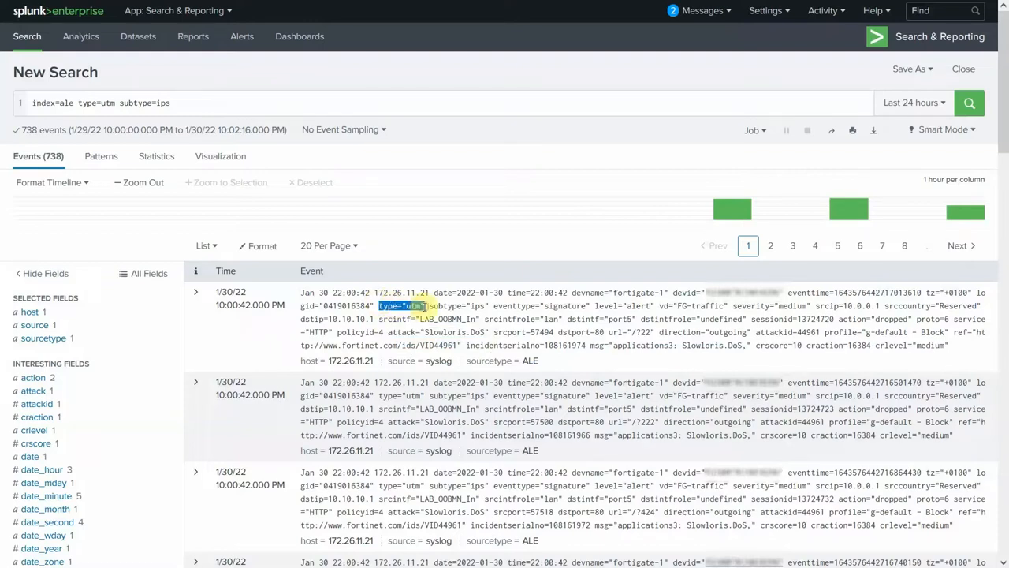
double_click(447, 305)
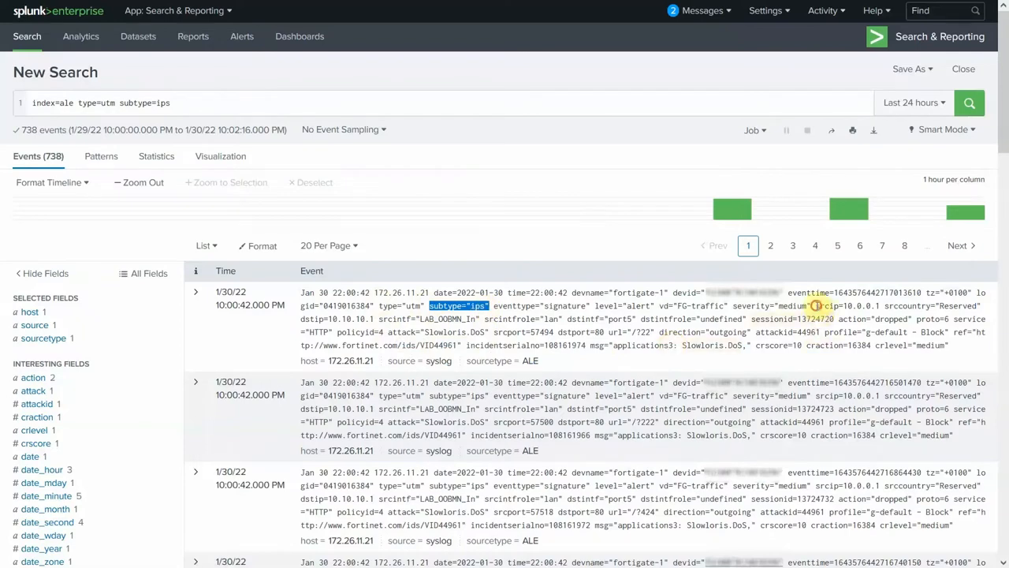
double_click(848, 306)
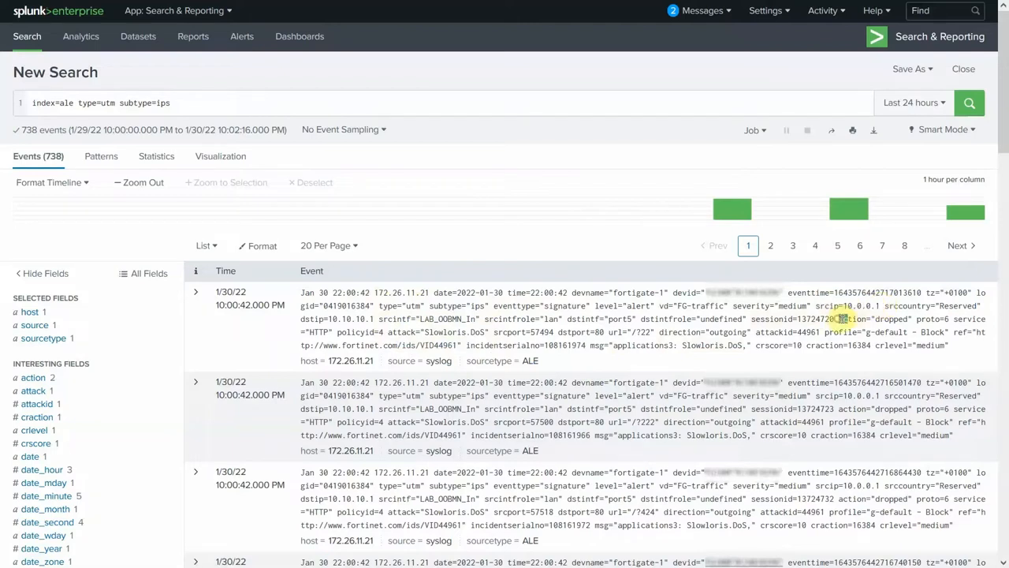
double_click(865, 319)
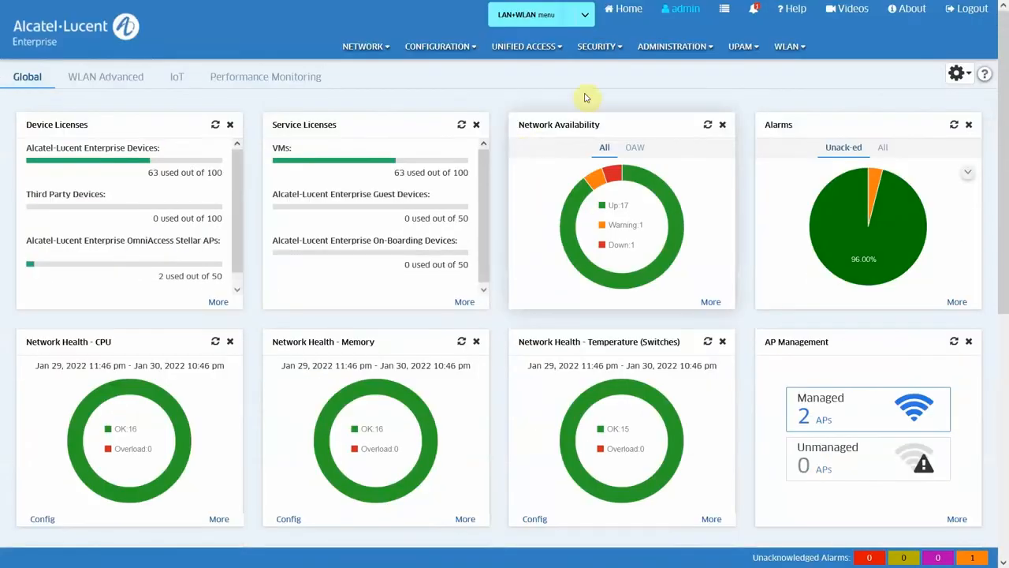
Go to Security > Quarantine Manager > Rules and bring up the custom IPS rule for editing.
left_click(596, 46)
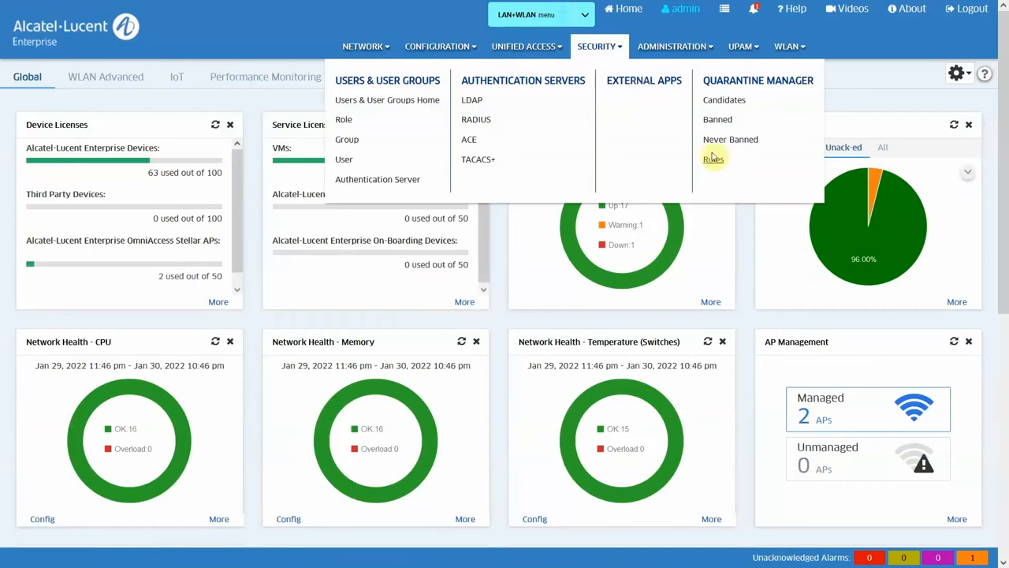
left_click(713, 159)
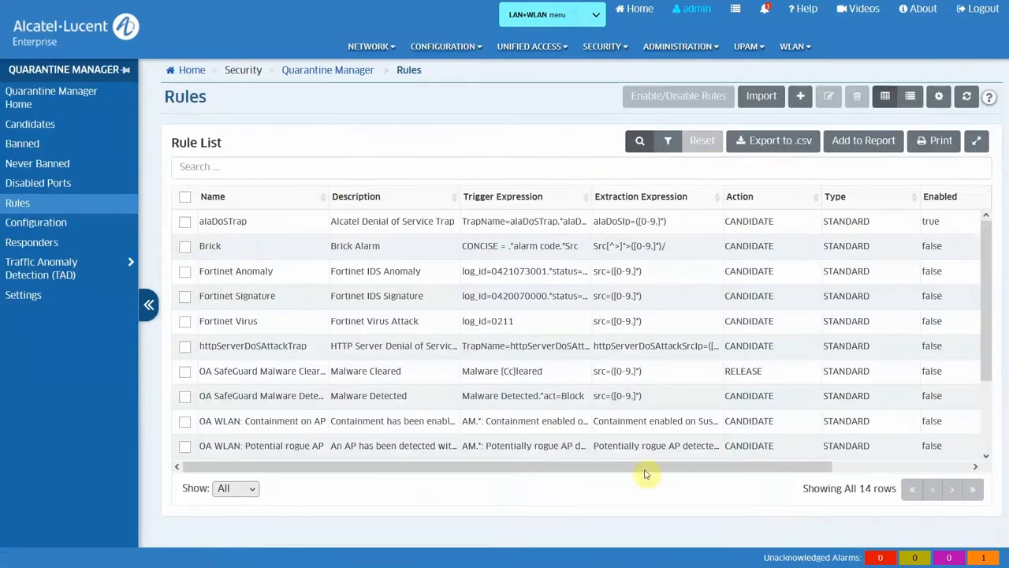
mouse_move(655, 498)
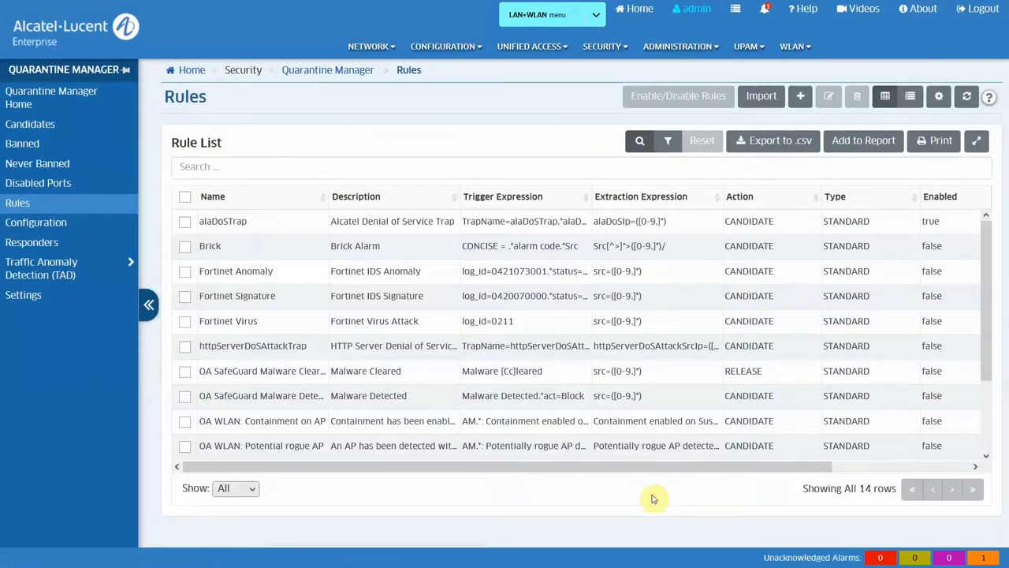
left_click(149, 304)
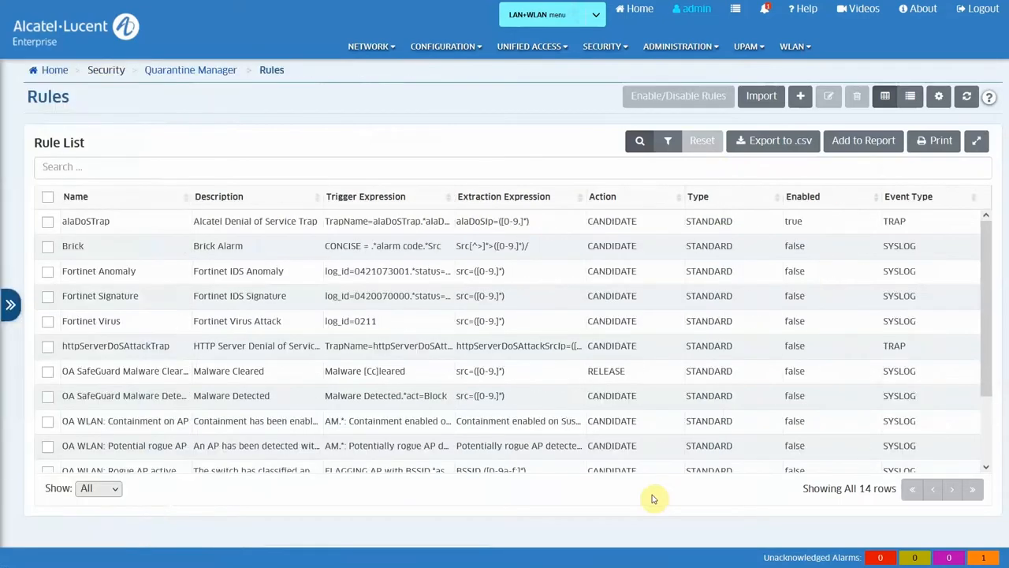
mouse_move(971, 344)
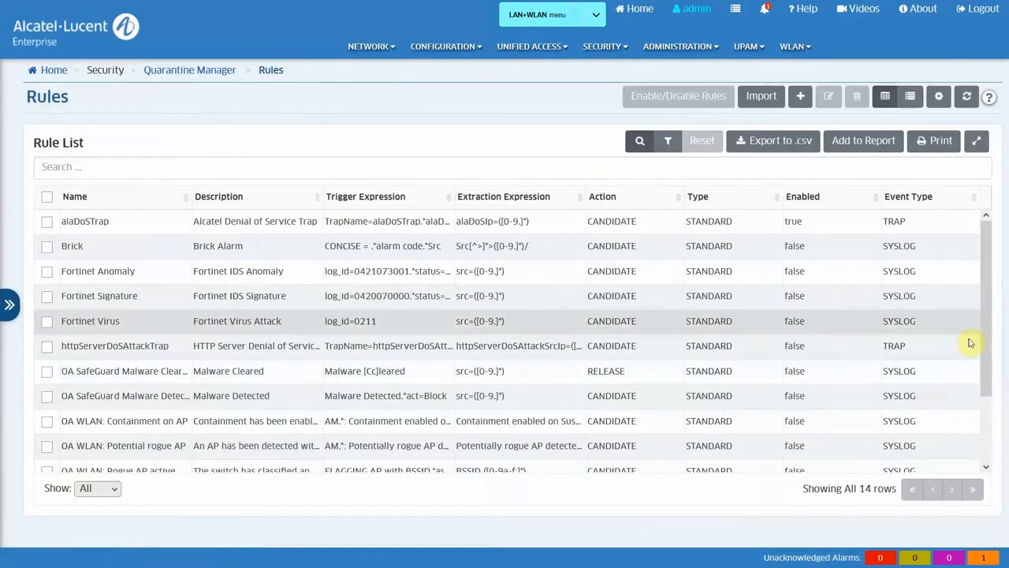
scroll("down", 3)
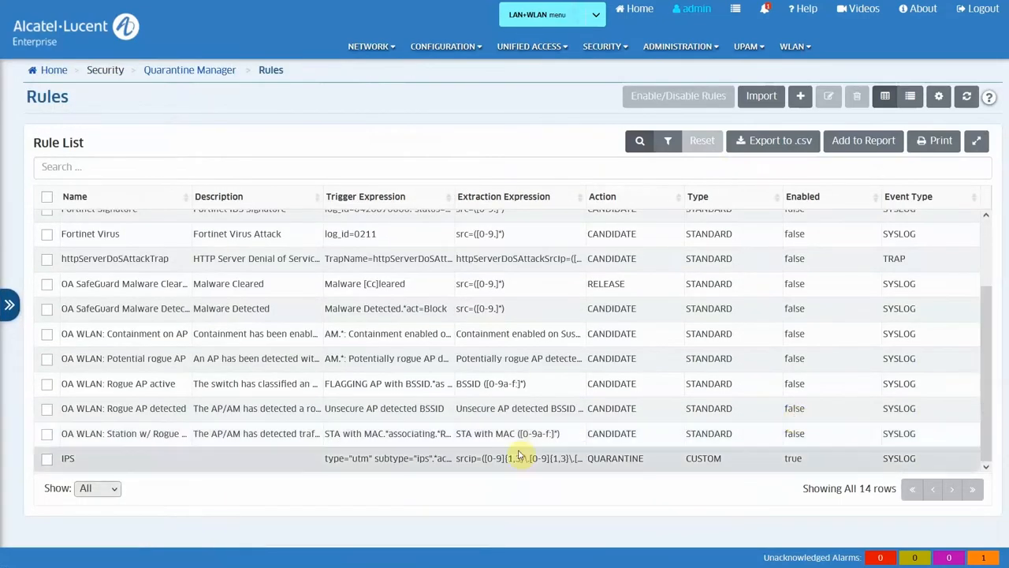
left_click(517, 457)
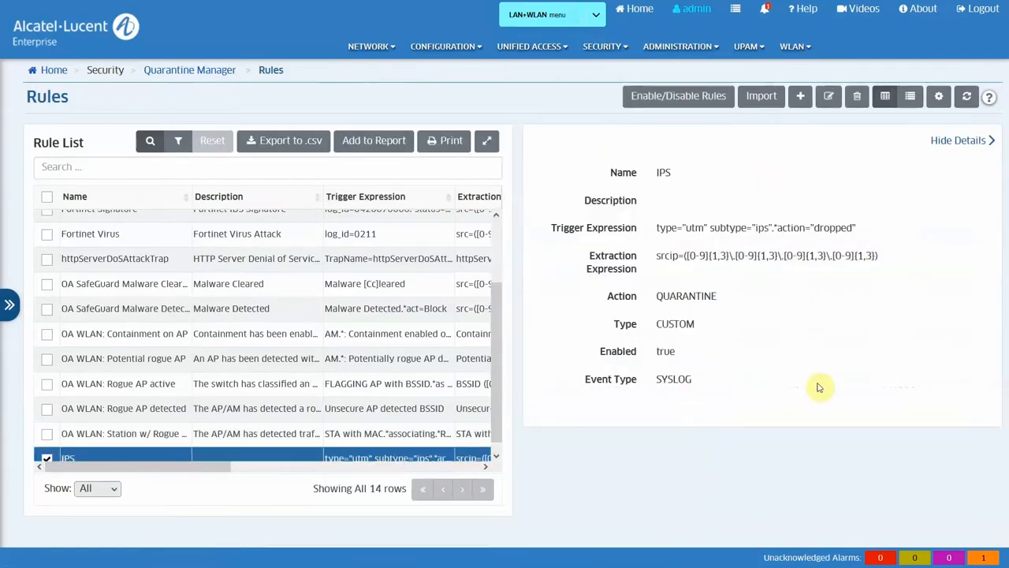
left_click(828, 96)
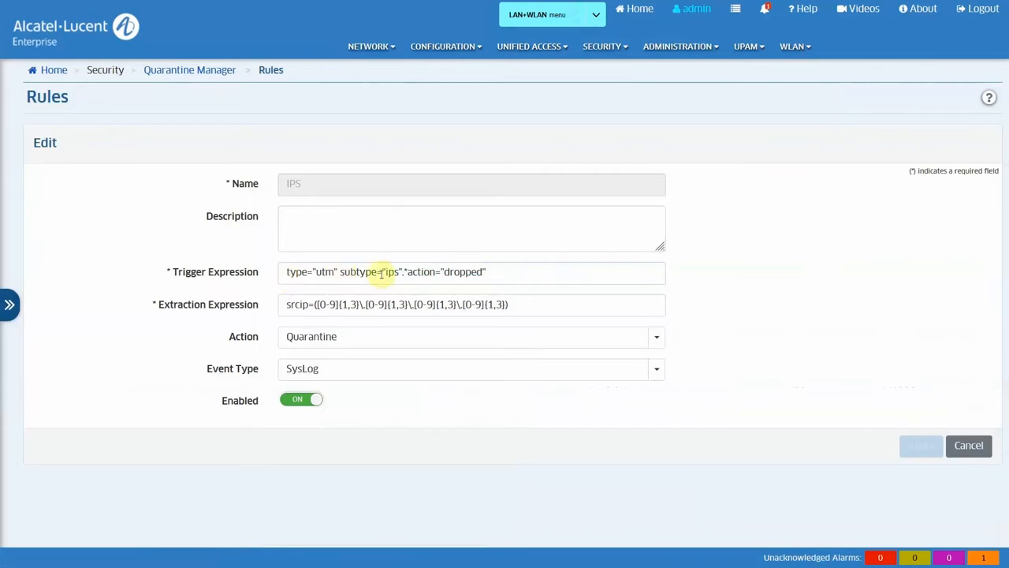
Review the IPS rule's trigger expression, keep its action Quarantine on SysLog events, and save it.
triple_click(387, 271)
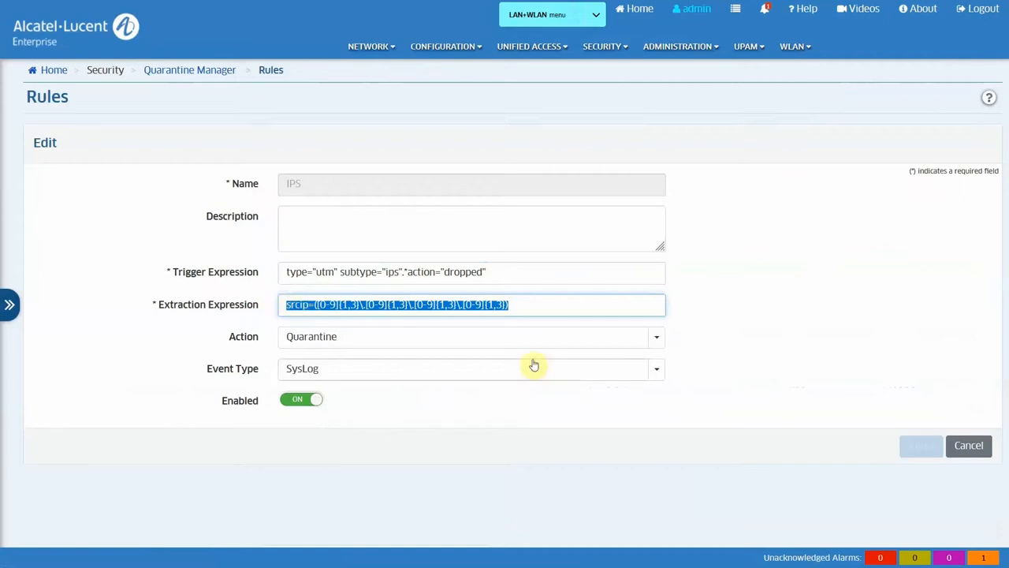
left_click(656, 337)
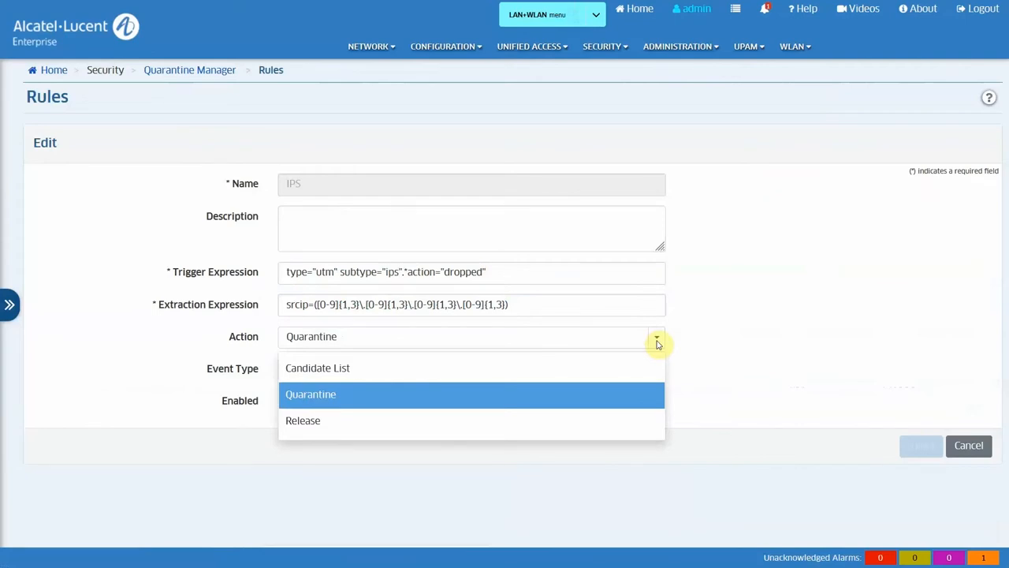
left_click(310, 394)
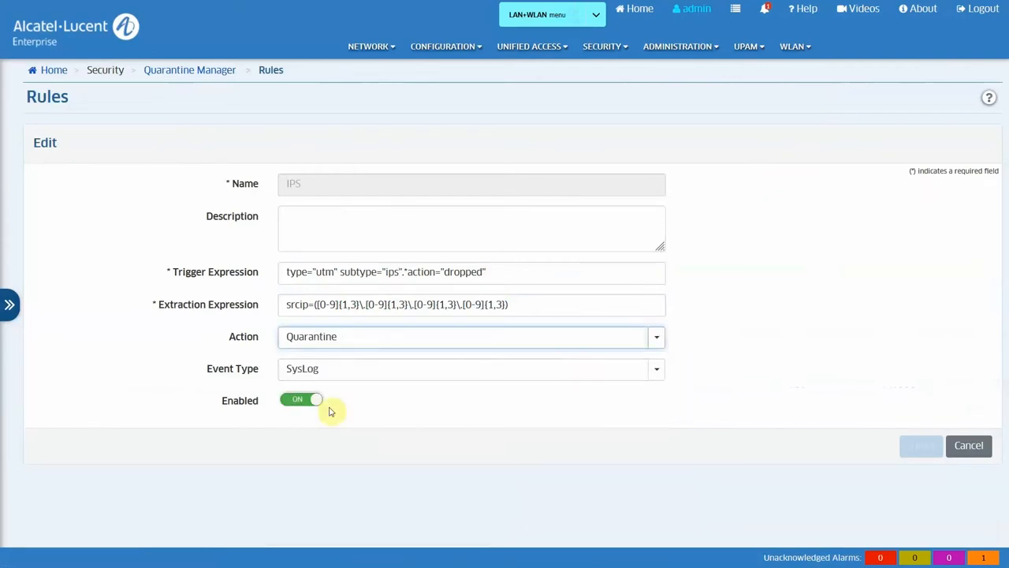
mouse_move(355, 413)
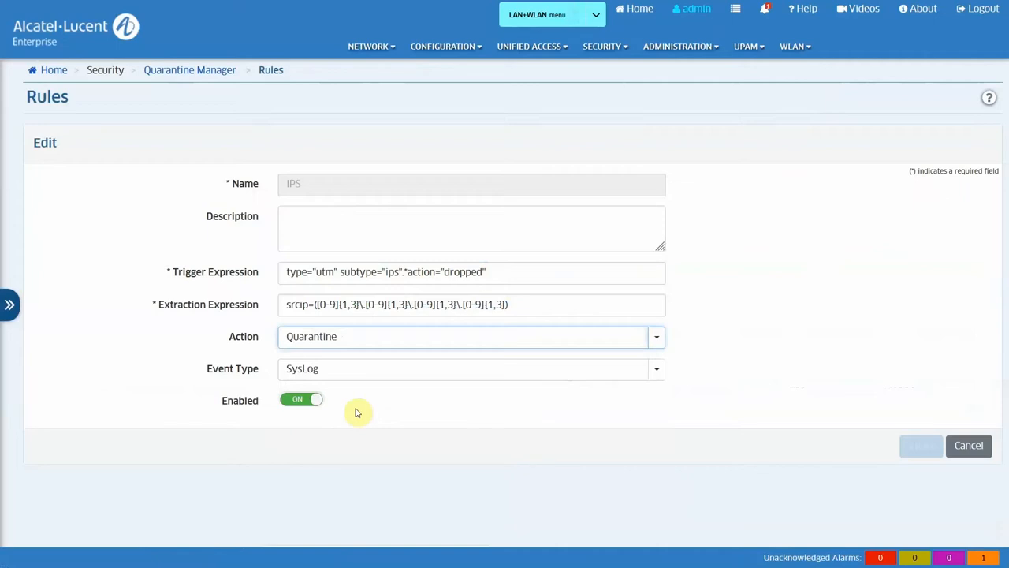
double_click(460, 271)
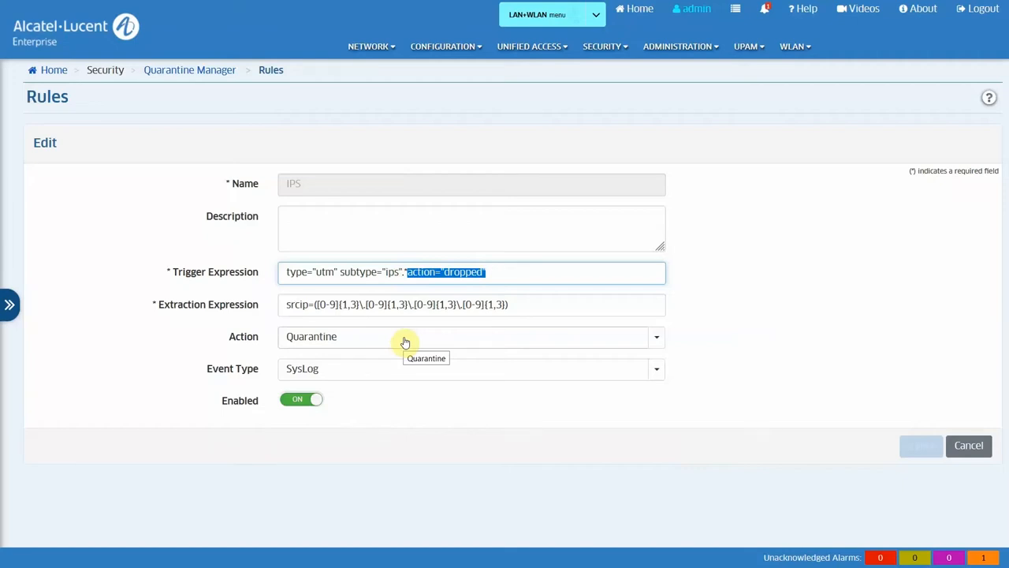
mouse_move(587, 369)
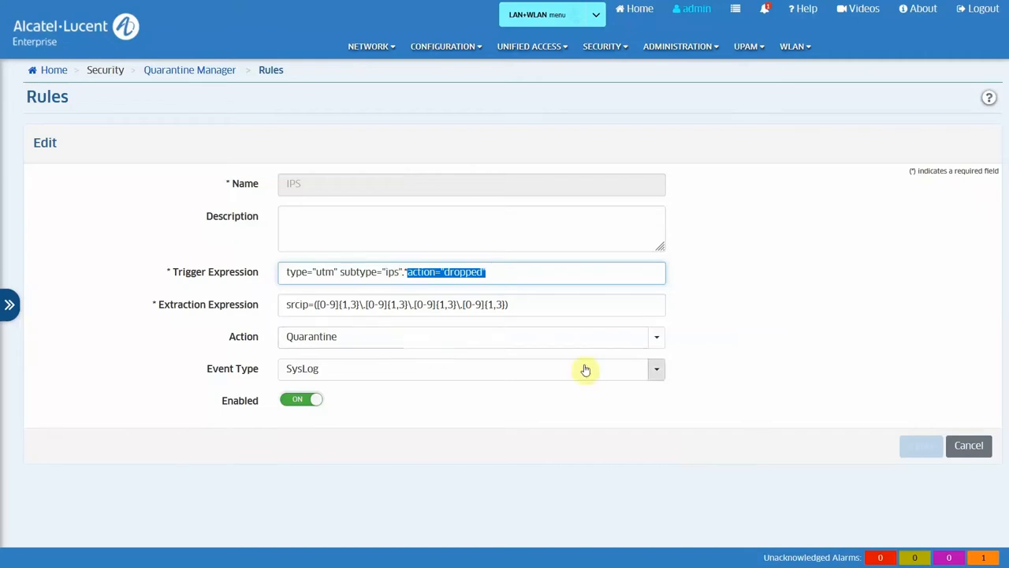
left_click(968, 445)
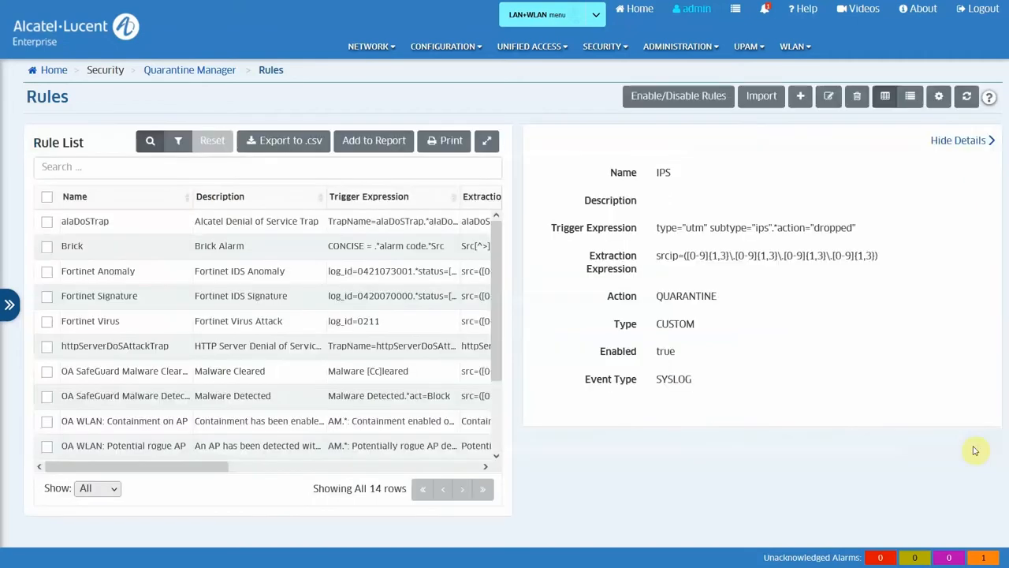
mouse_move(618, 419)
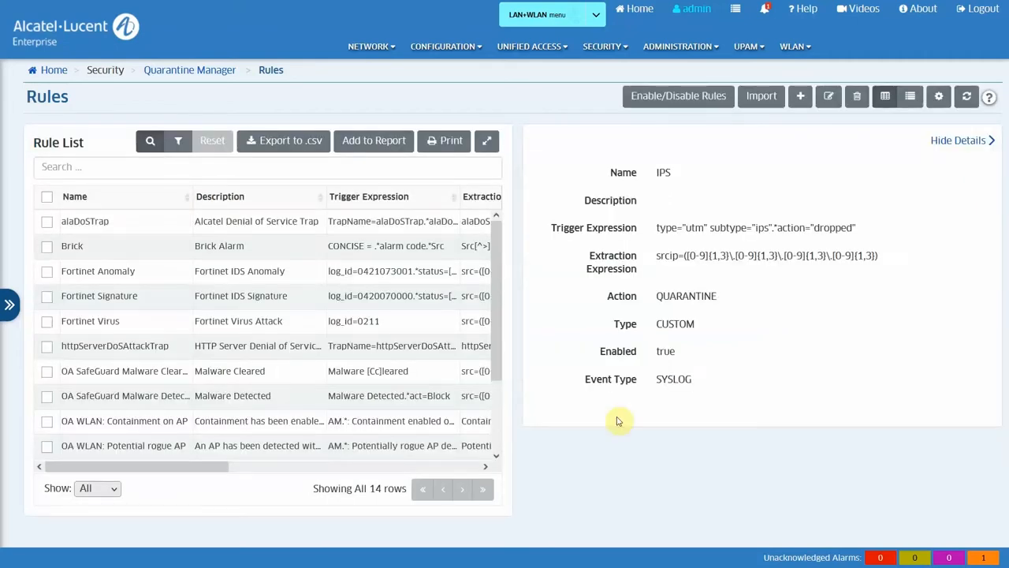
key("alt+tab")
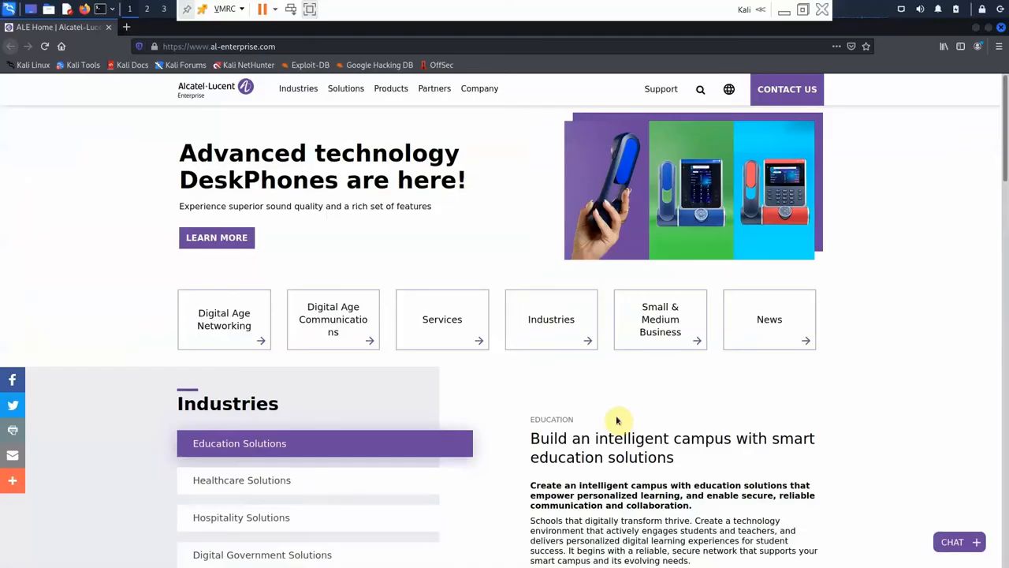
mouse_move(616, 419)
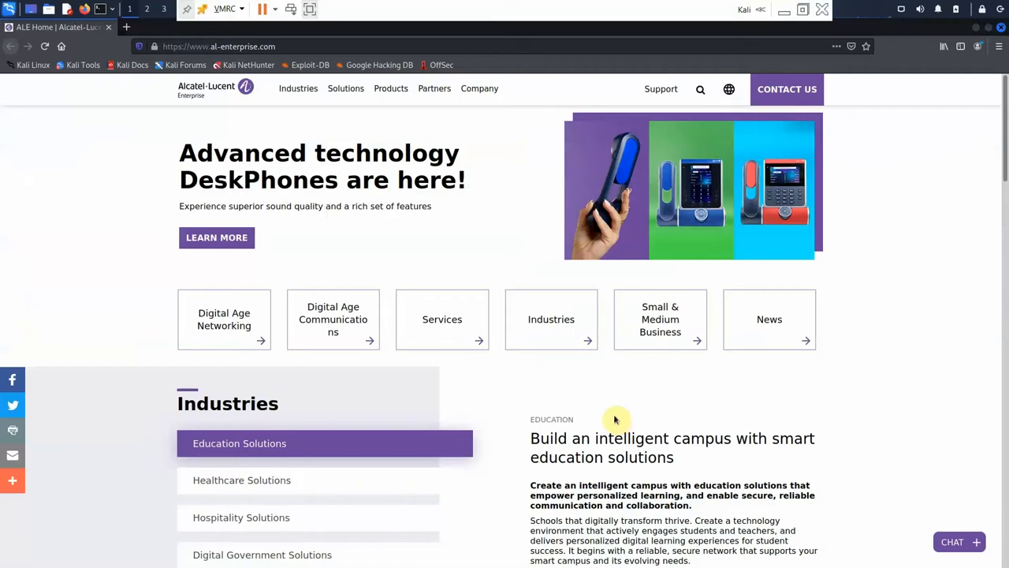
scroll("down", 3)
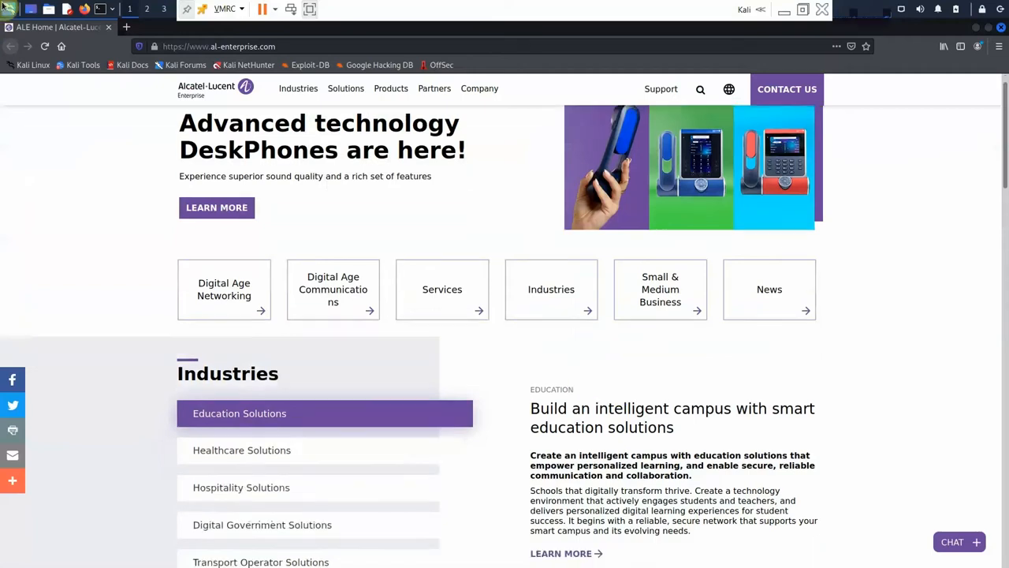
left_click(441, 290)
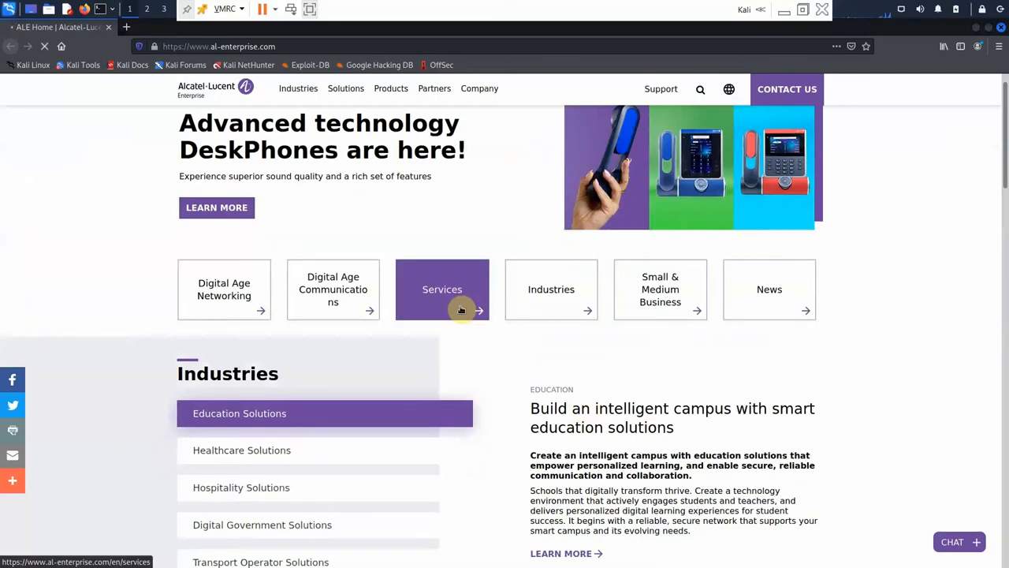
left_click(441, 290)
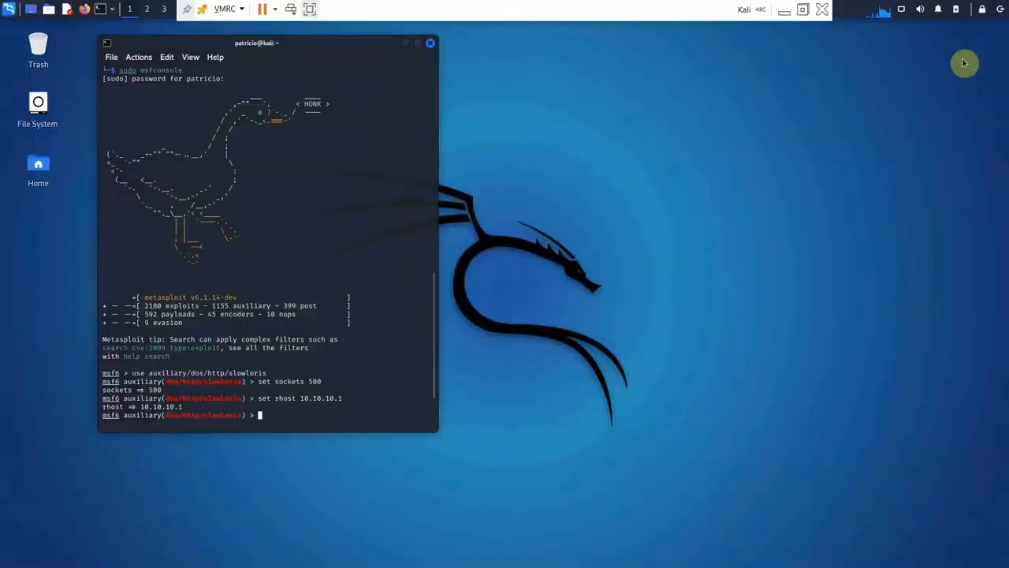
mouse_move(298, 196)
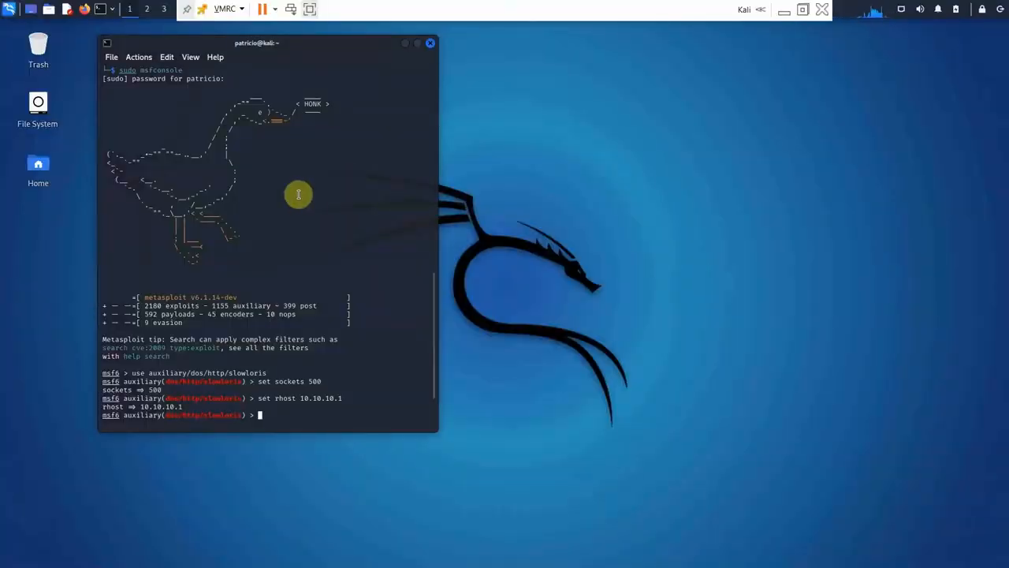
mouse_move(293, 233)
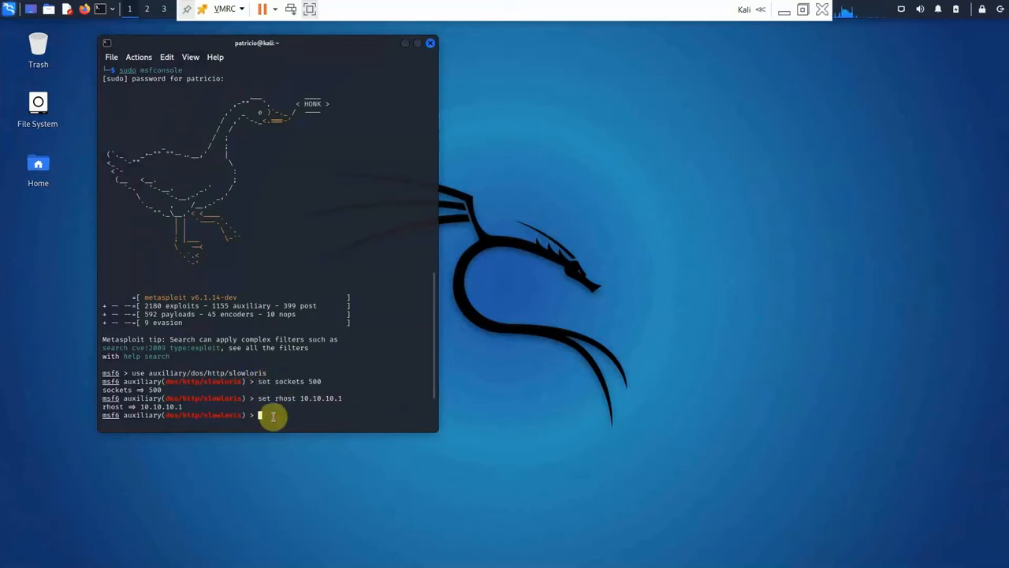
Run the loaded slowloris module against 10.10.10.1 with 500 sockets.
type("ru")
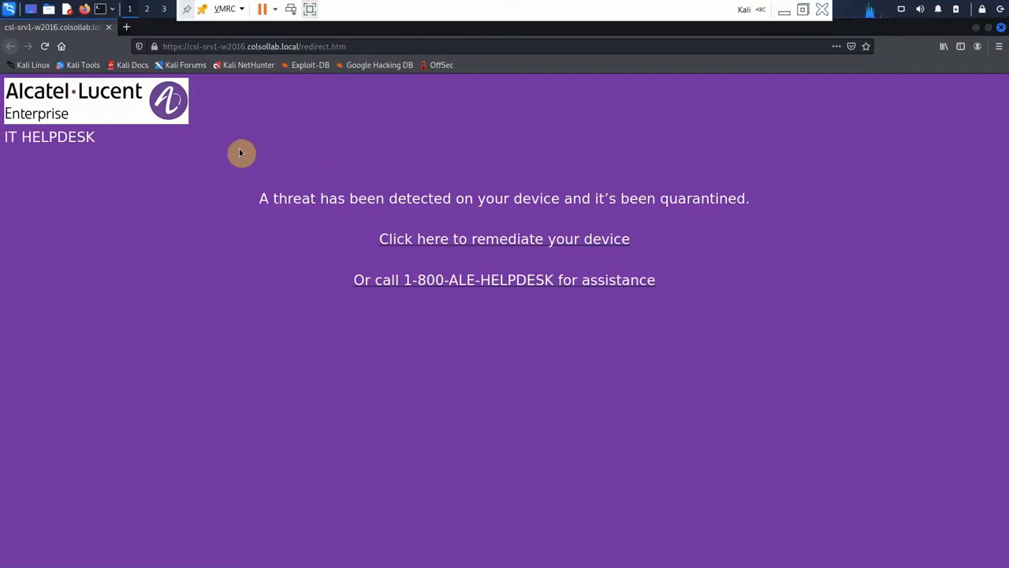
mouse_move(961, 78)
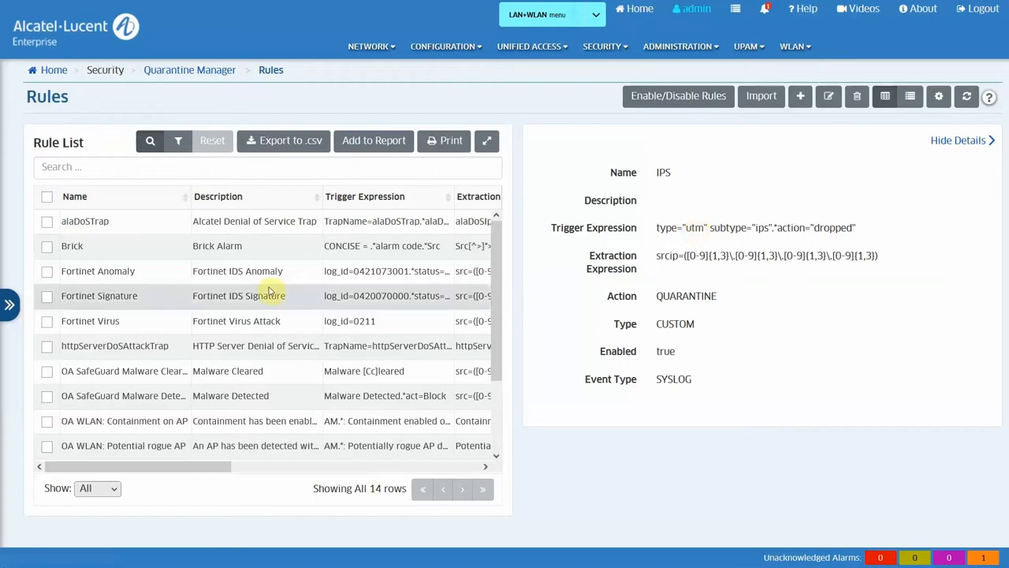
Show the Banned list and expand the IPS syslog reason for quarantined host 10.0.0.1.
left_click(9, 304)
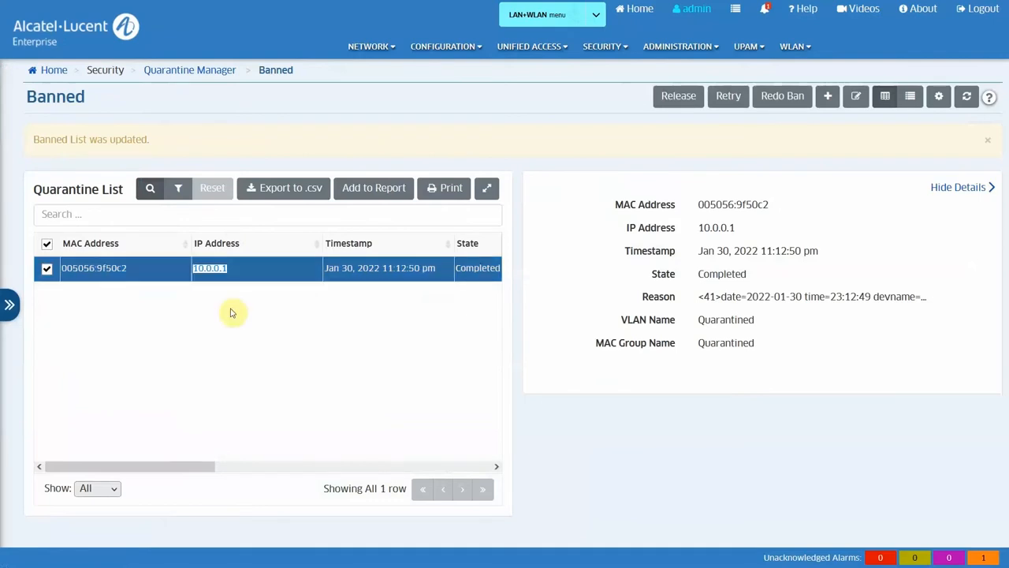
mouse_move(776, 275)
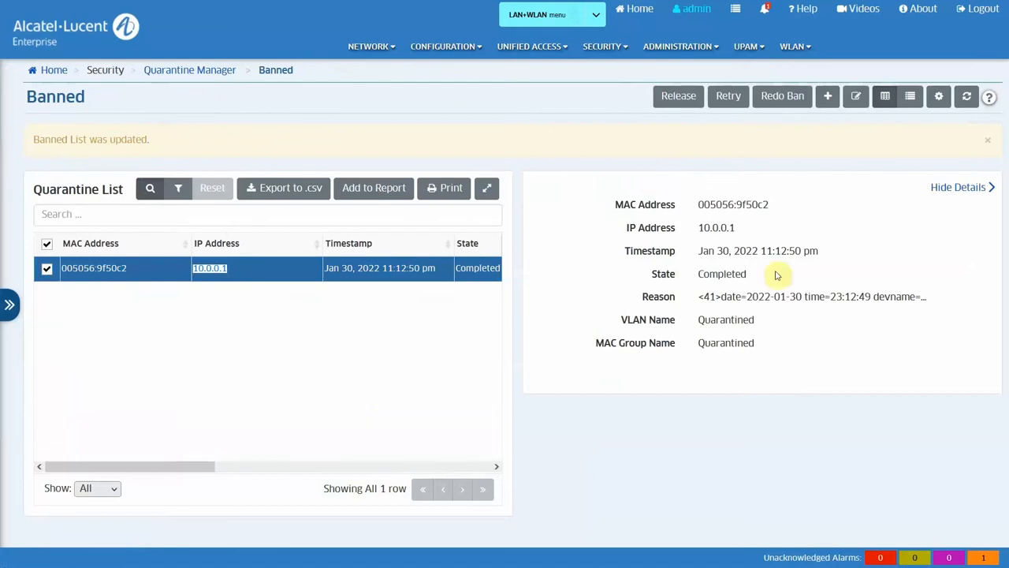
left_click(812, 296)
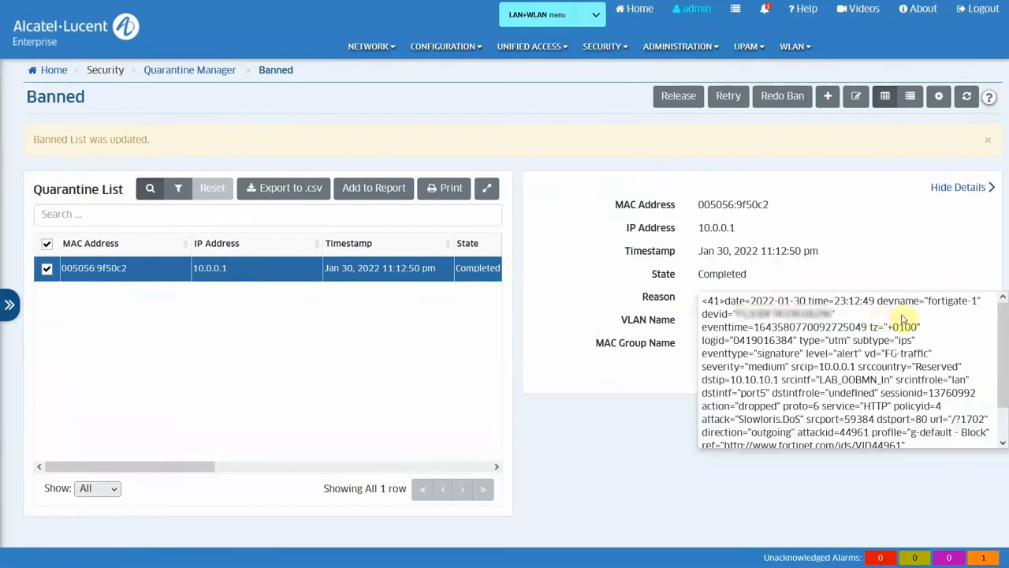
mouse_move(985, 333)
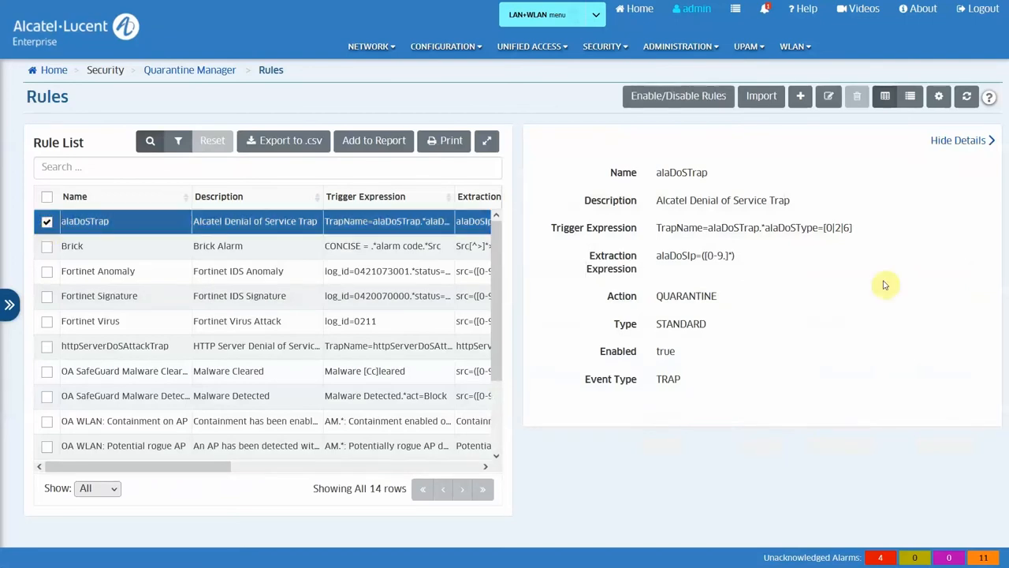
mouse_move(896, 294)
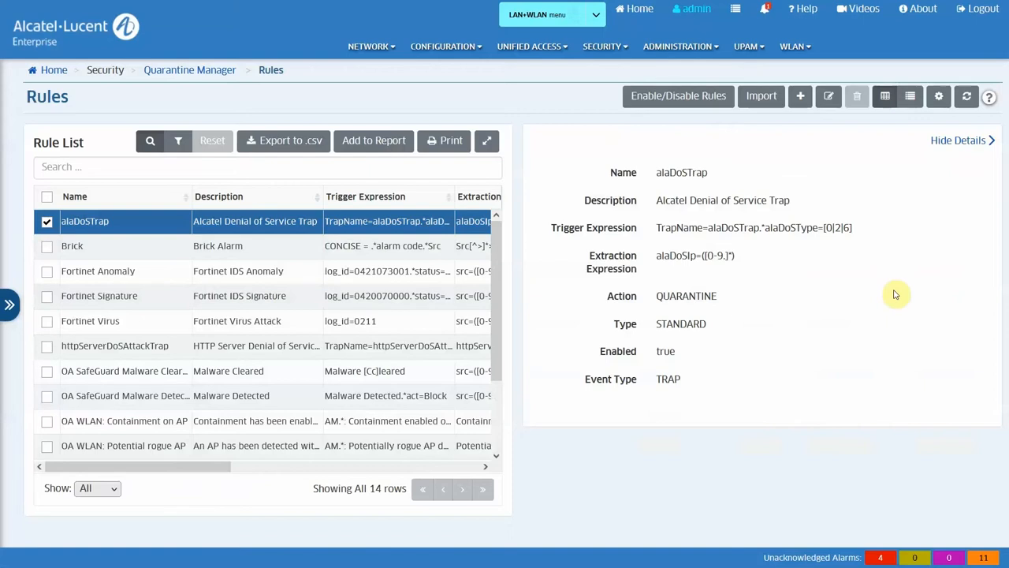
mouse_move(832, 120)
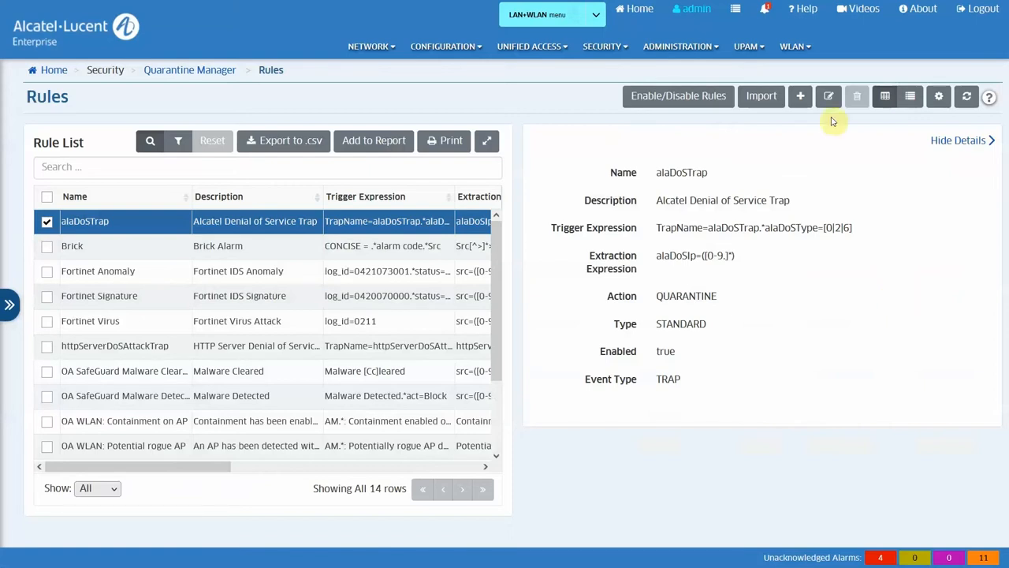
Review the alaDoSTrap rule's Quarantine action in its edit form, then leave it unchanged.
left_click(827, 96)
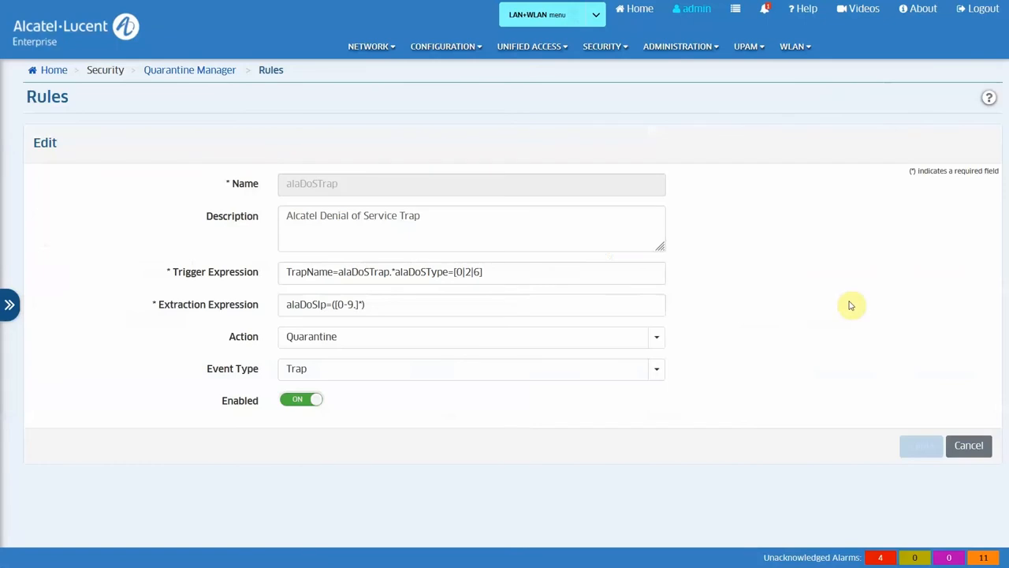
left_click(656, 338)
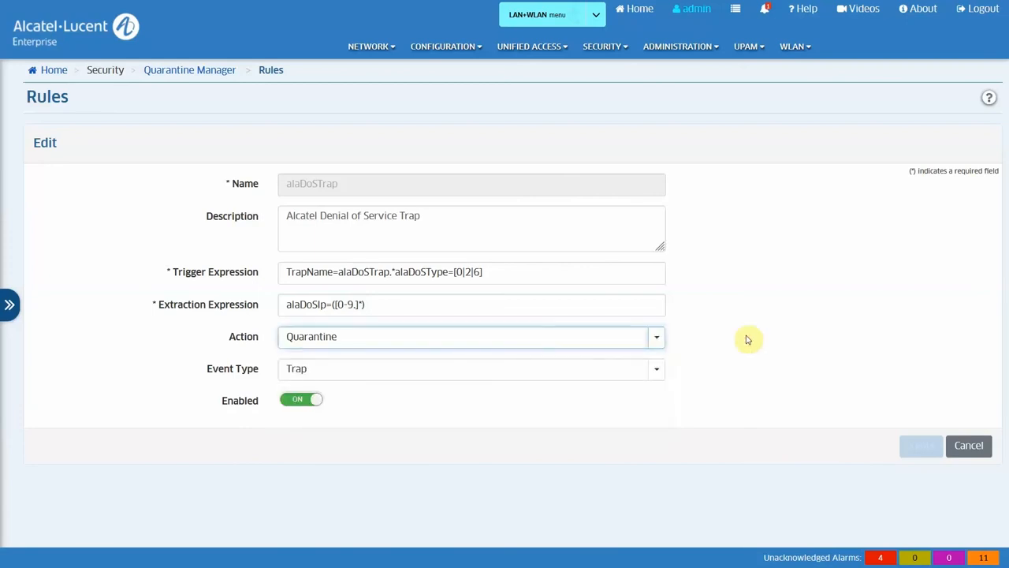
left_click(968, 445)
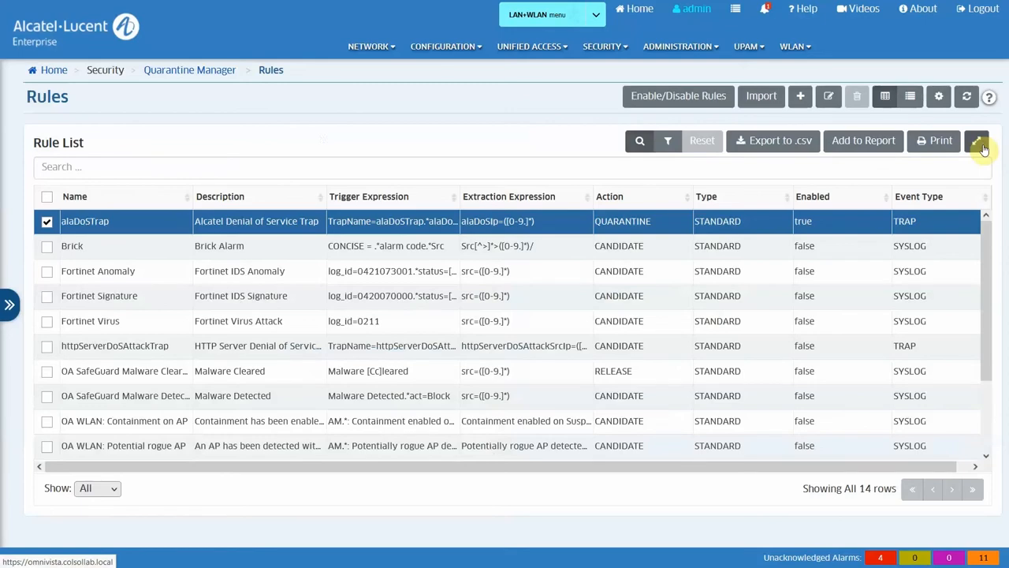
Switch to the Kali terminal and start the nmap scan of 172.26.11.0/24.
key("alt+tab")
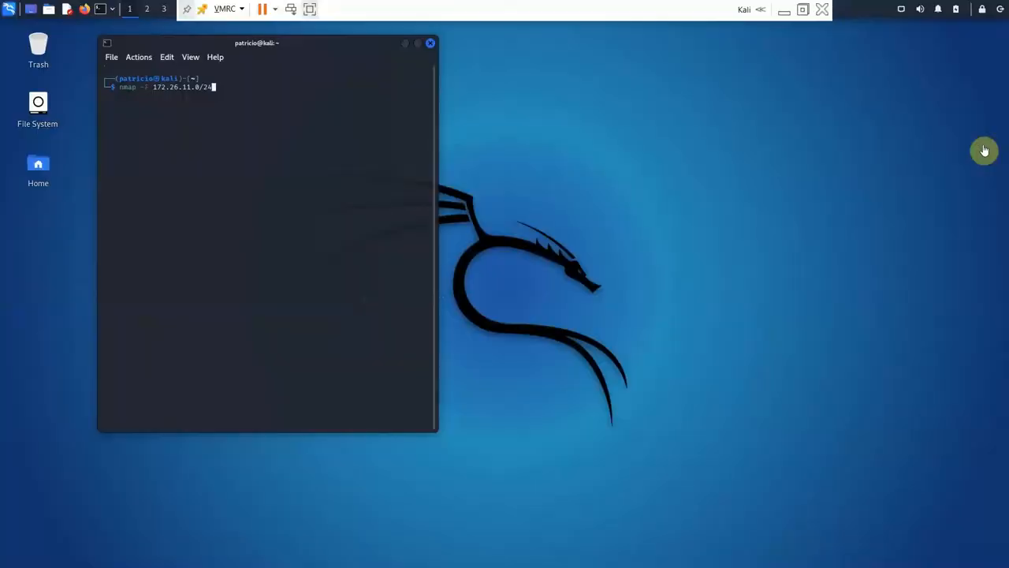
mouse_move(372, 123)
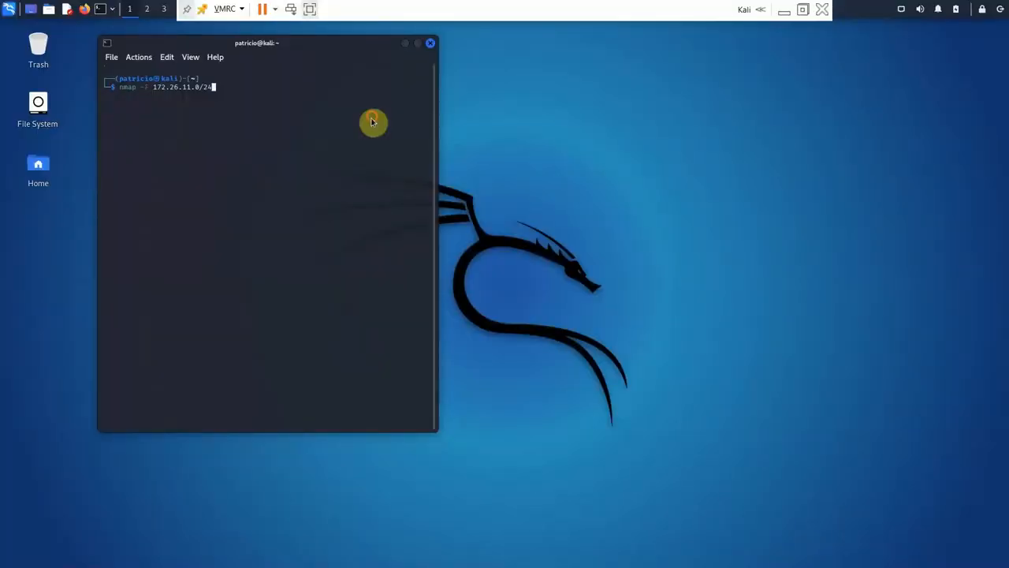
mouse_move(372, 116)
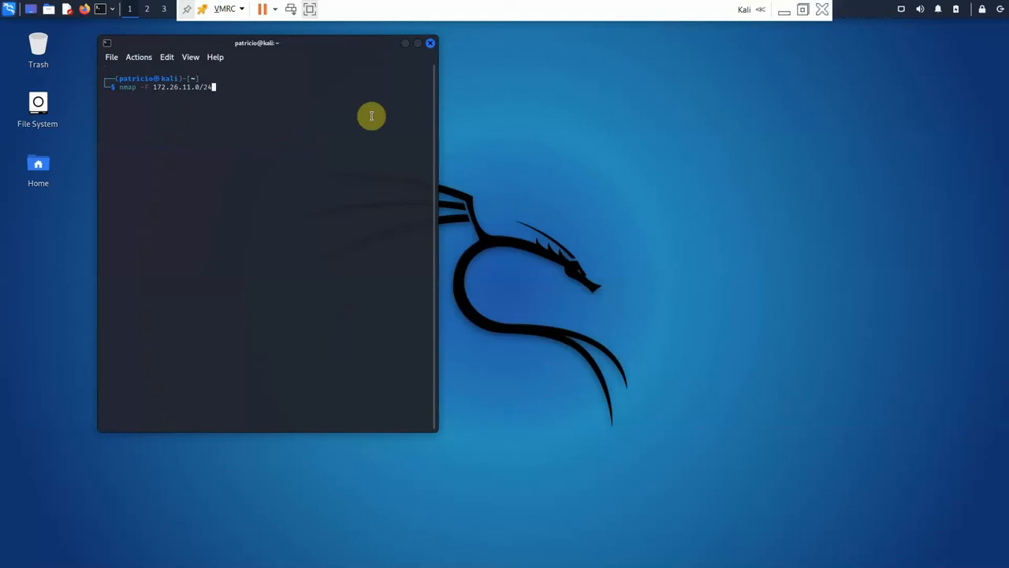
key("Return")
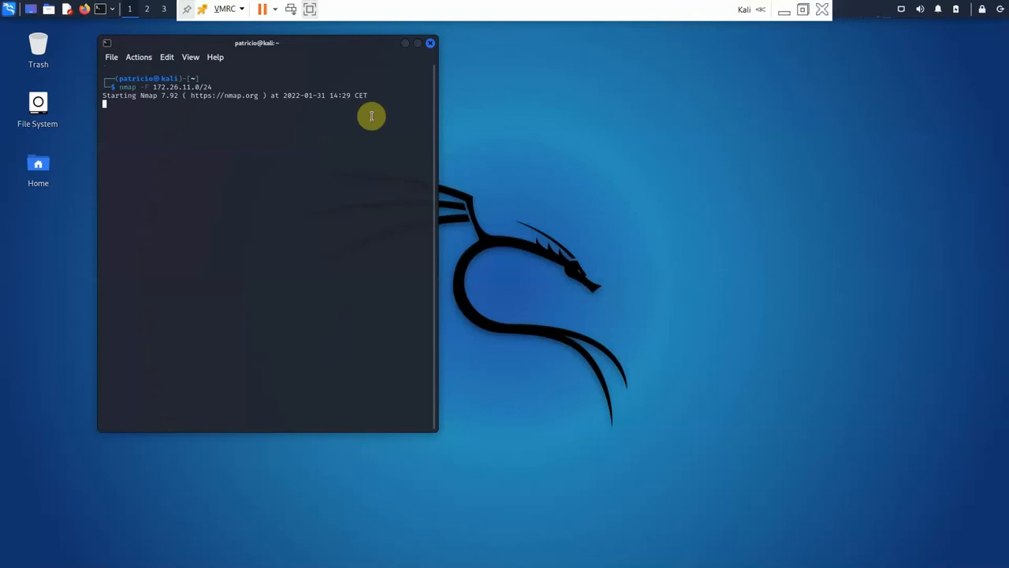
mouse_move(387, 123)
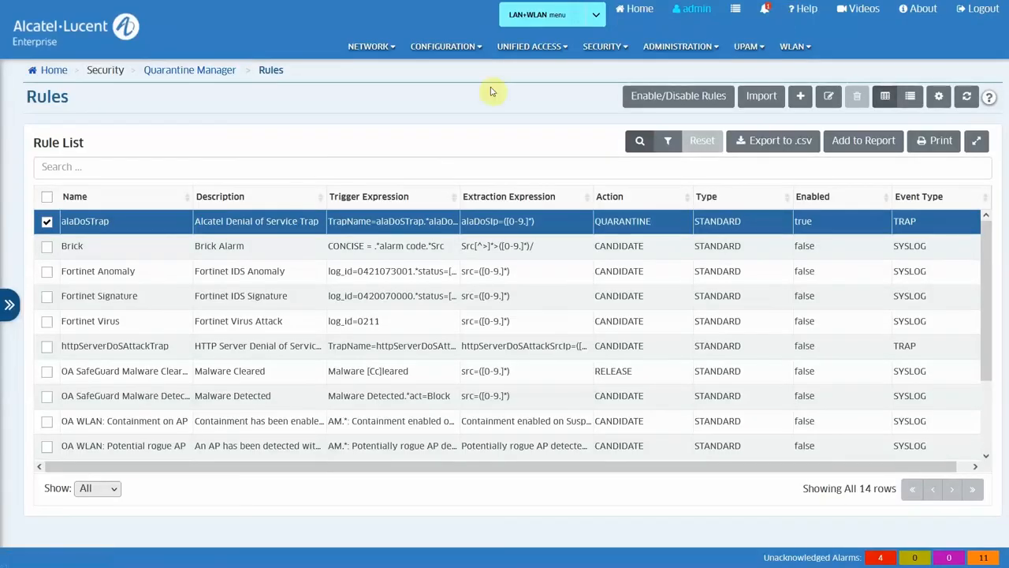
In Network > Notifications, expand the critical alaDosTrap and highlight its portscan DoS type.
left_click(370, 46)
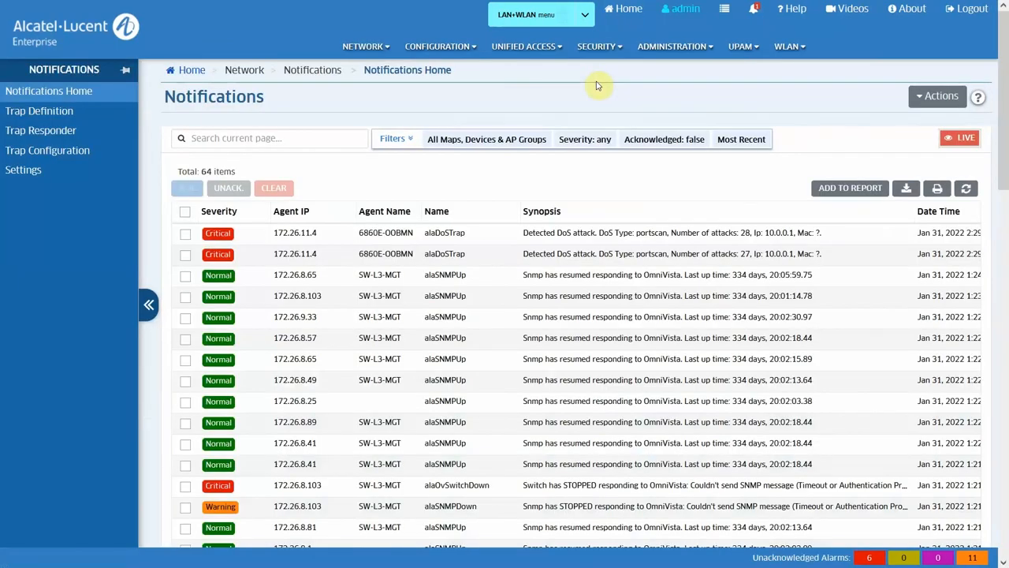
left_click(148, 304)
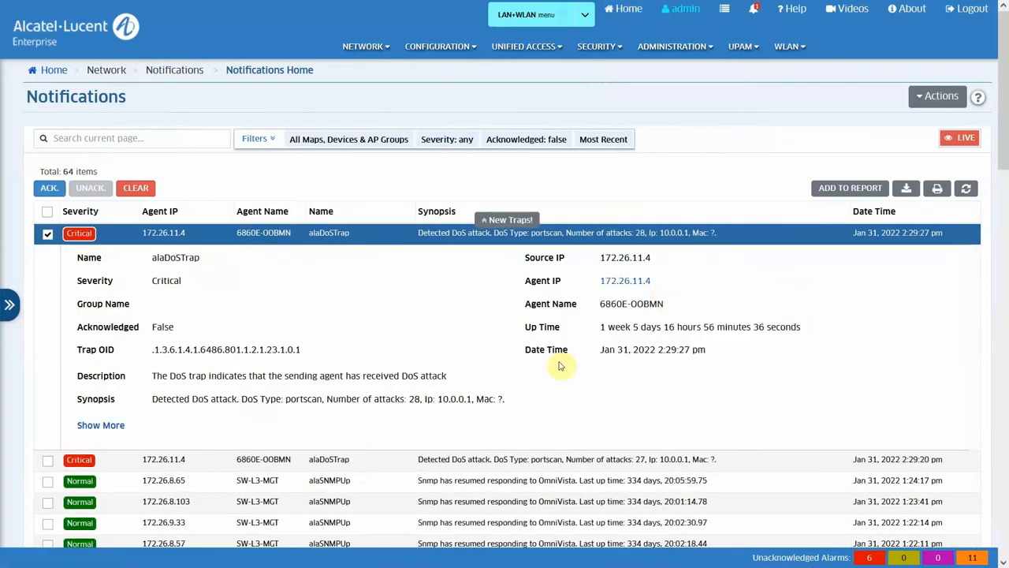
mouse_move(539, 391)
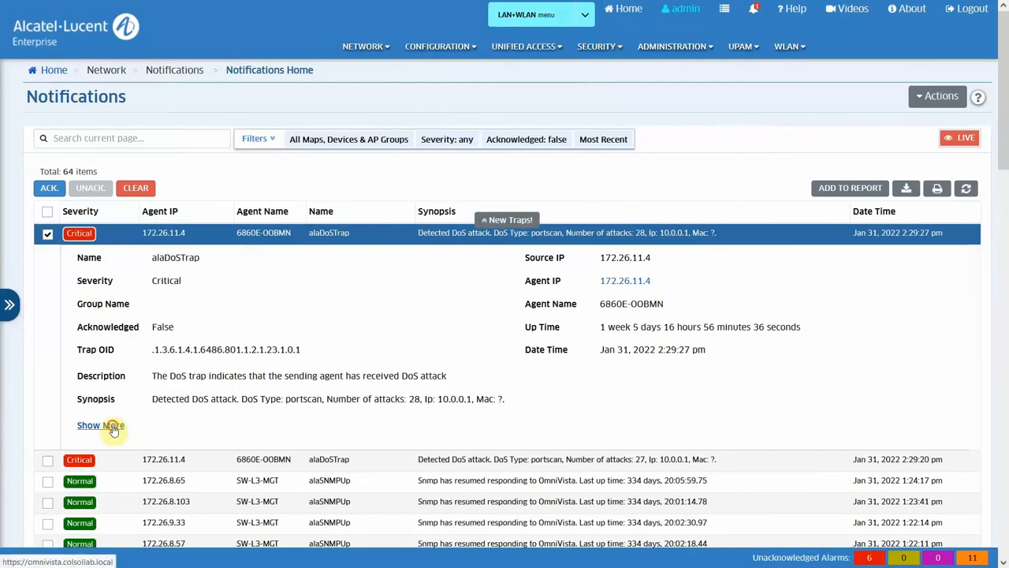
left_click(100, 426)
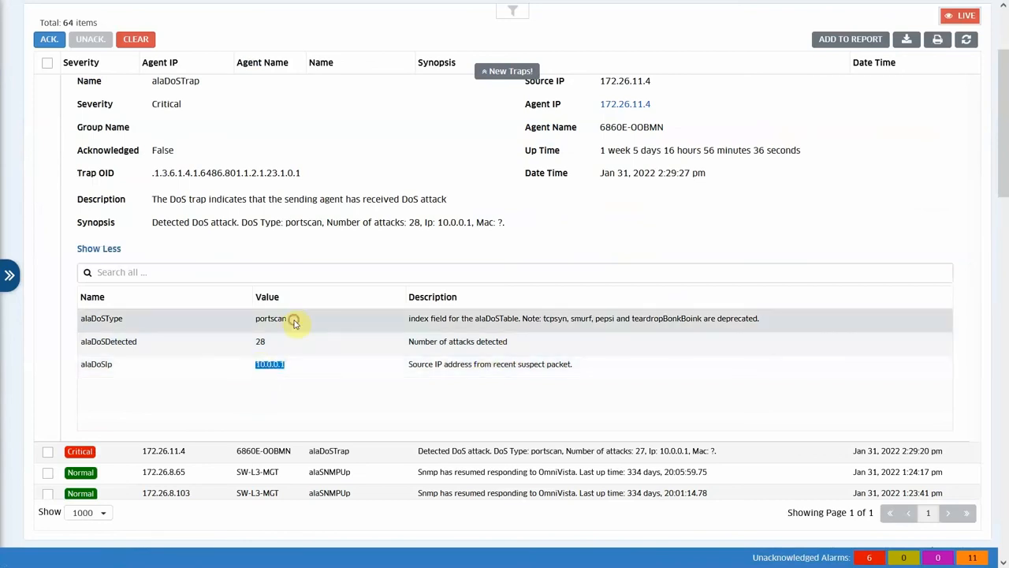
double_click(271, 319)
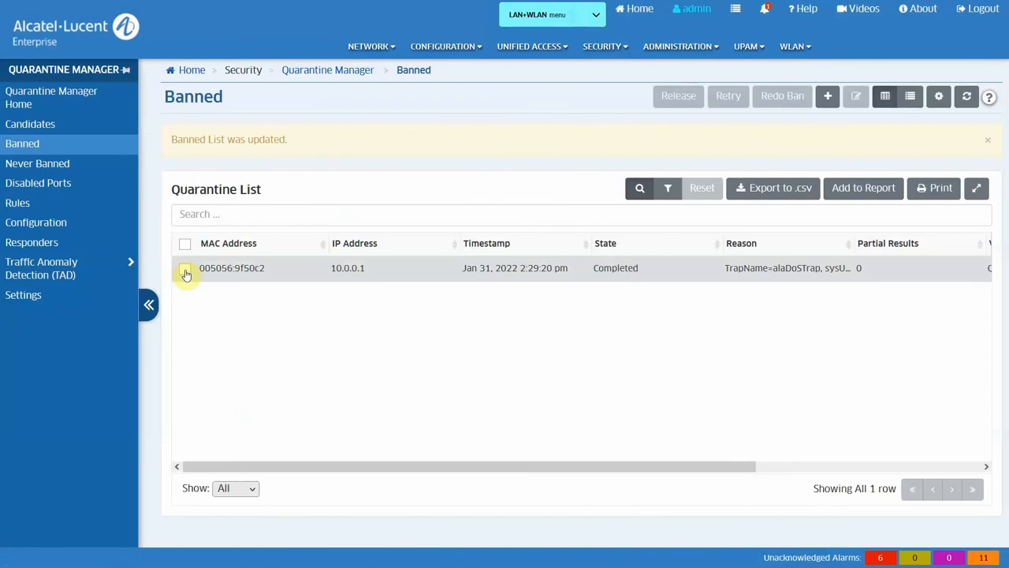
Show the quarantined host 10.0.0.1 in the Banned list, then return to Kali.
left_click(148, 304)
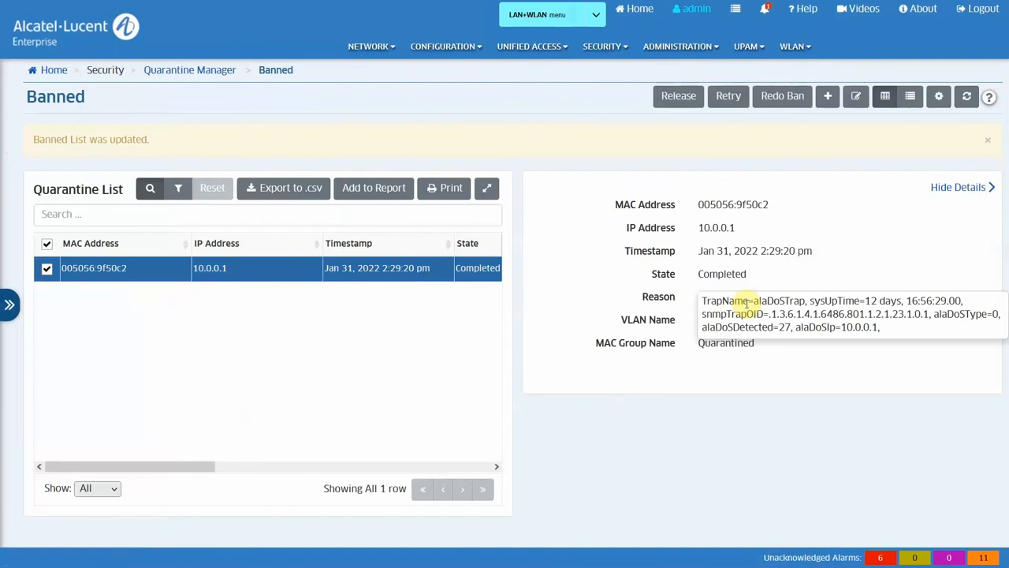
mouse_move(675, 402)
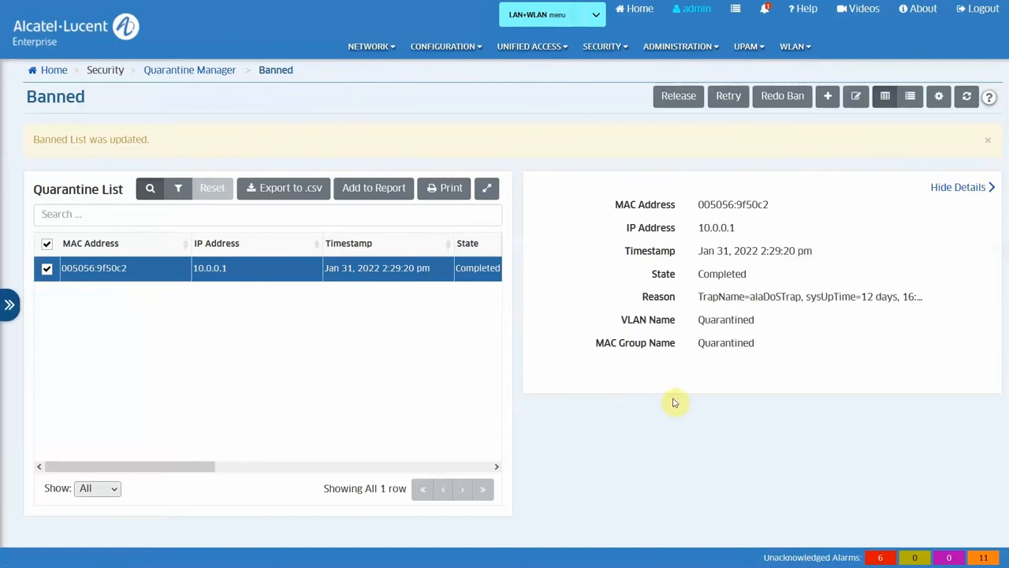
key("alt+tab")
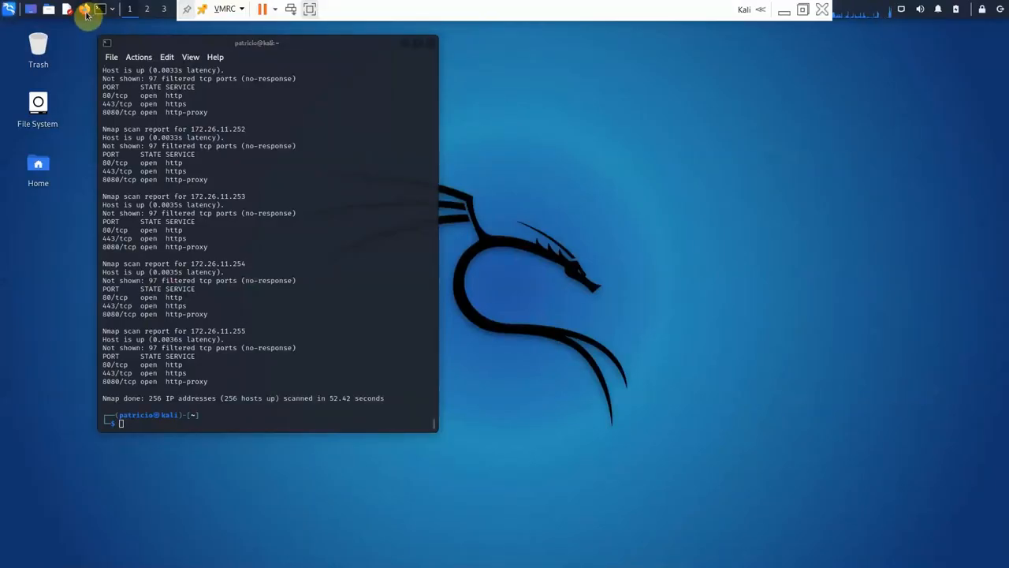
Focus the Kali terminal showing 256 addresses scanned in 52.42 seconds.
left_click(89, 10)
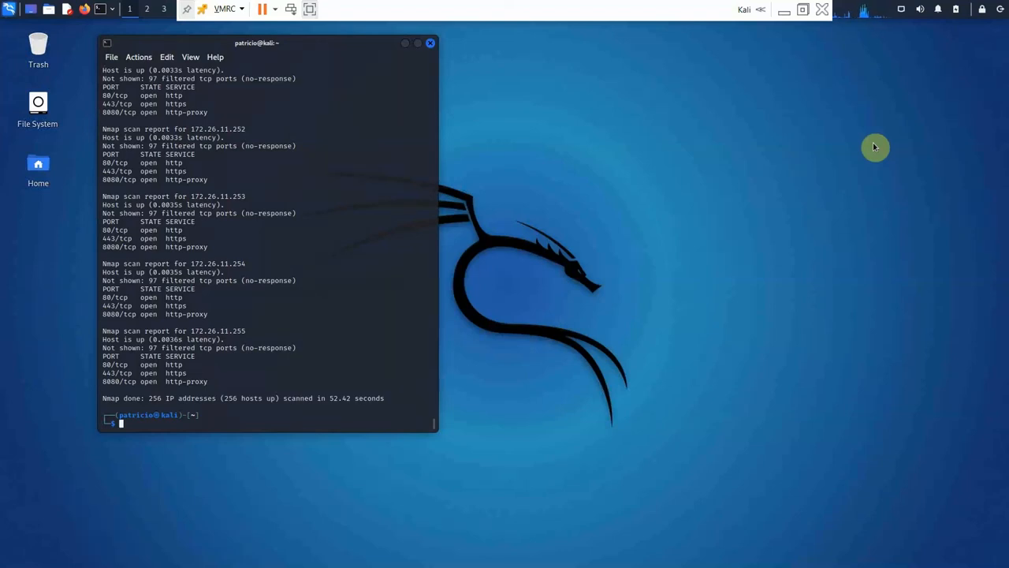
mouse_move(785, 13)
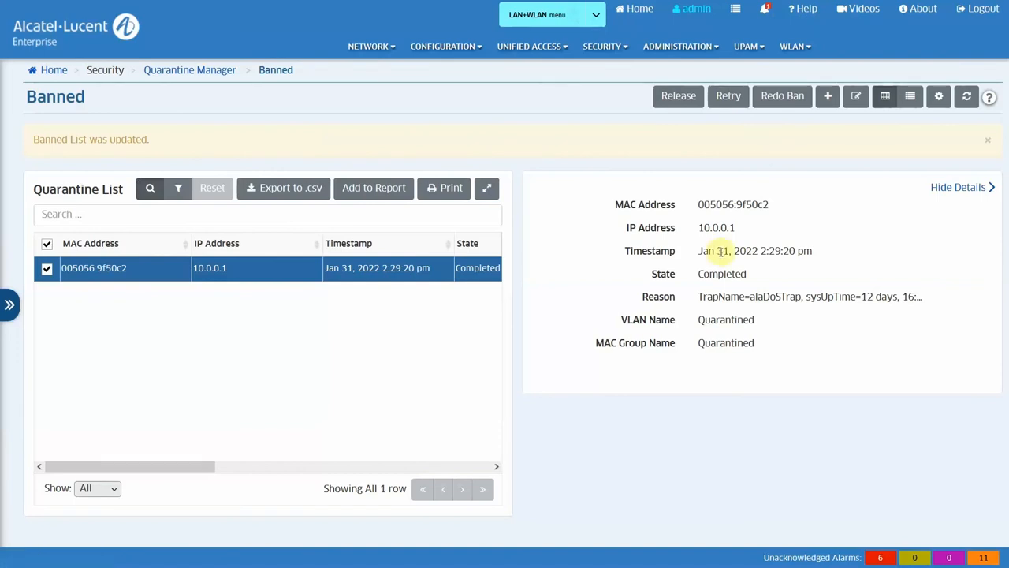
mouse_move(678, 96)
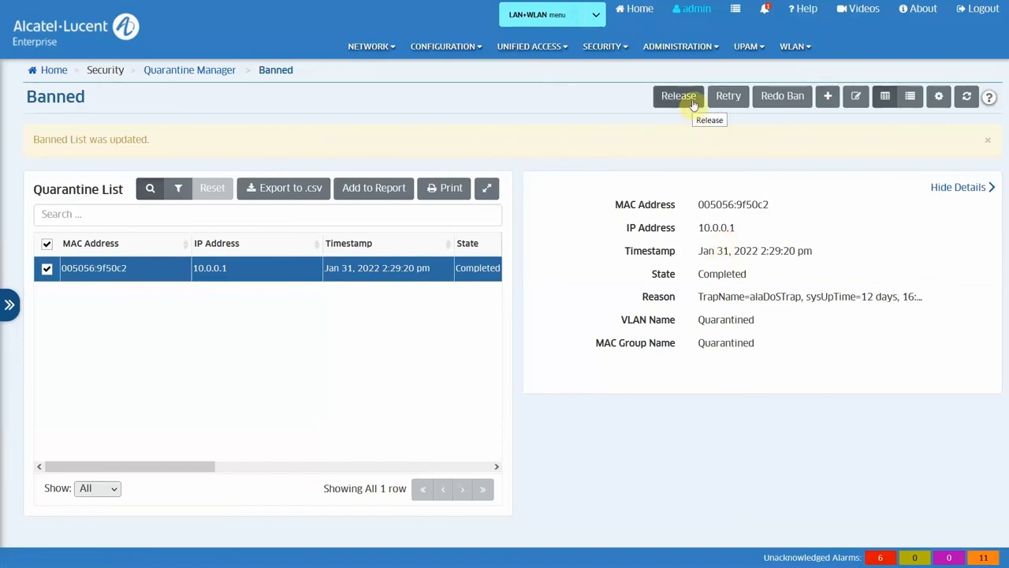
Release host 10.0.0.1 from the Banned list, confirming with OK, leaving it empty.
left_click(678, 96)
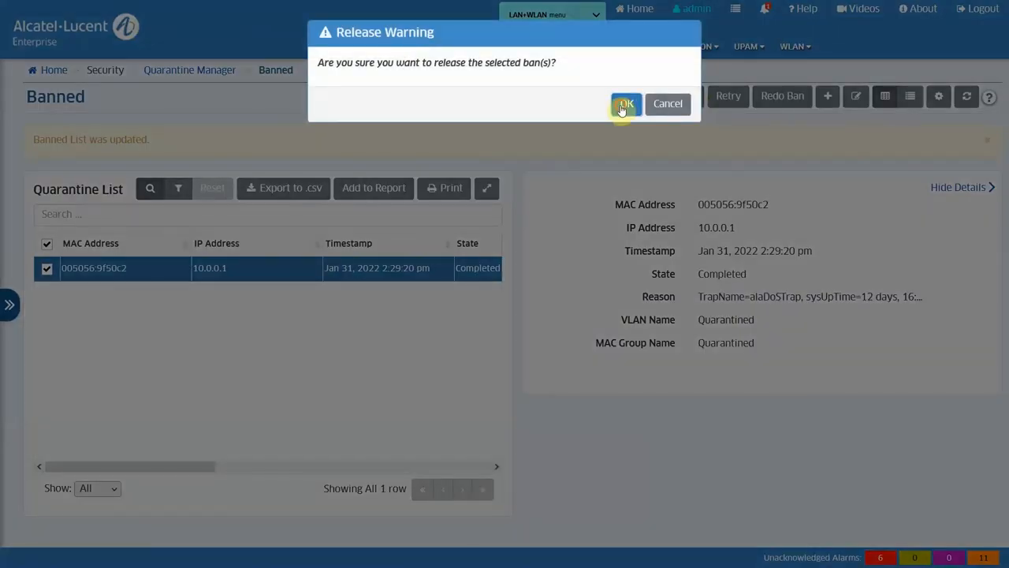
left_click(625, 104)
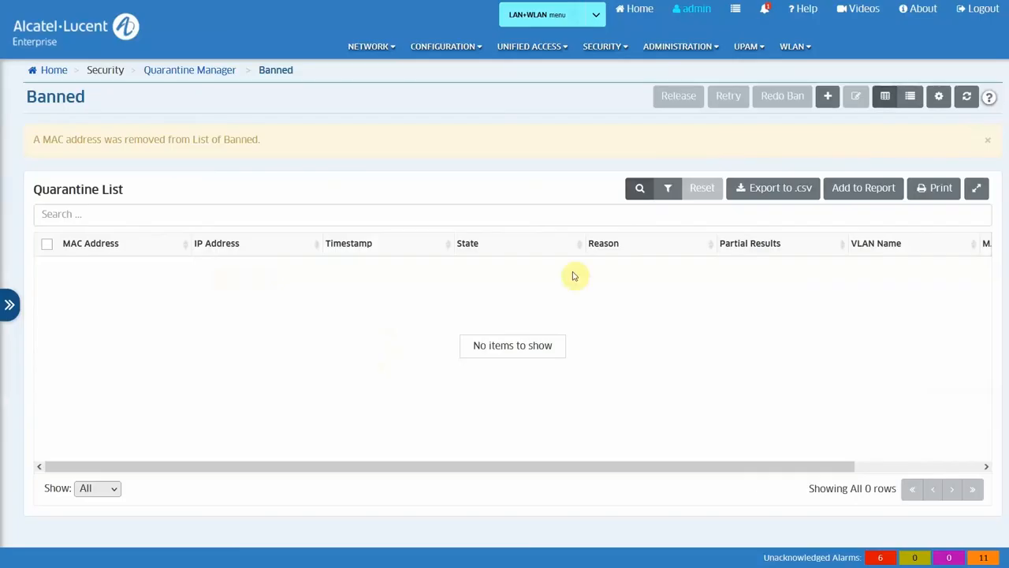
key("alt+tab")
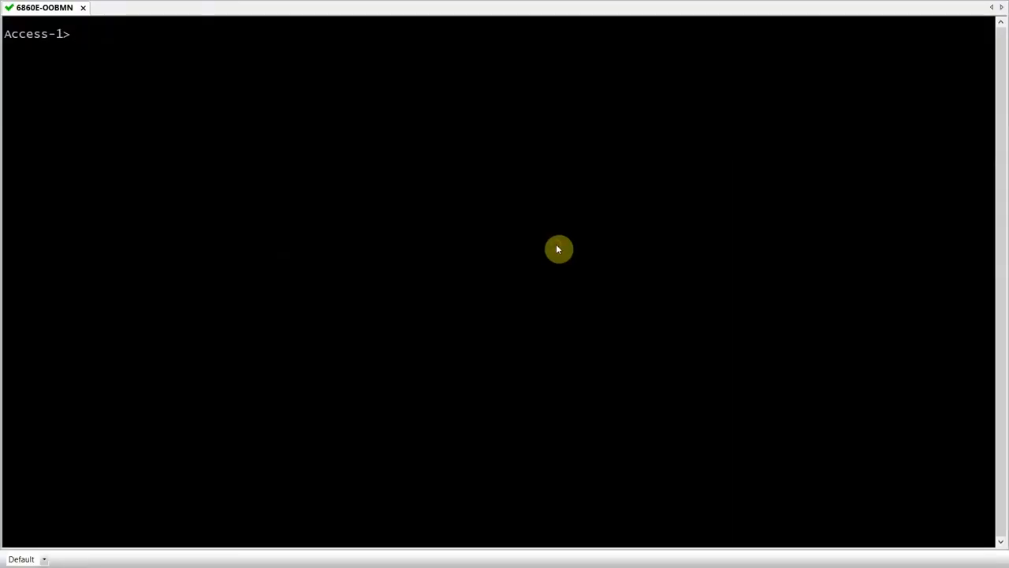
Run show ip dos statistics on Access-1 and highlight the 28 port scan attacks detected.
type("show ip d")
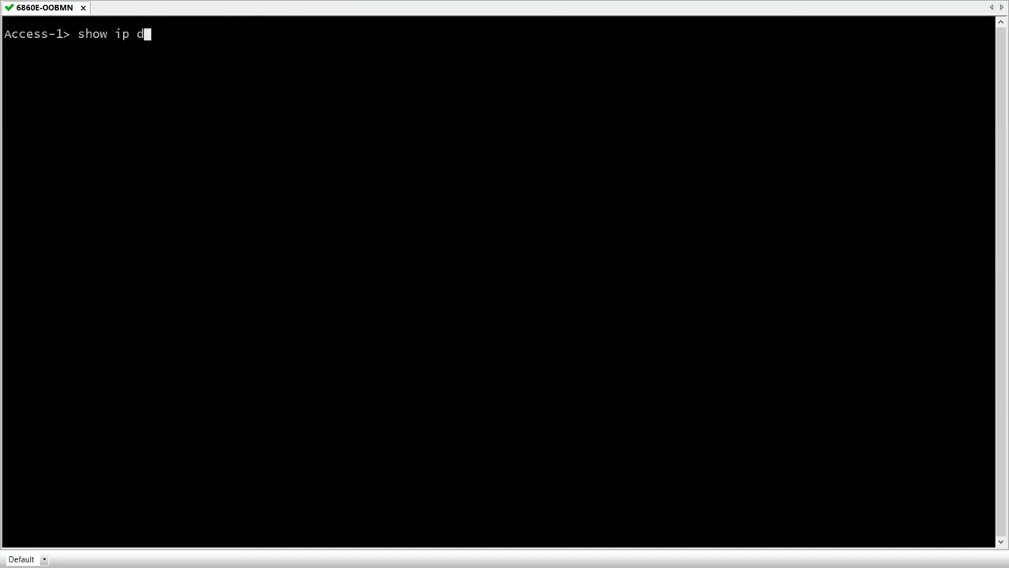
type("os statistics")
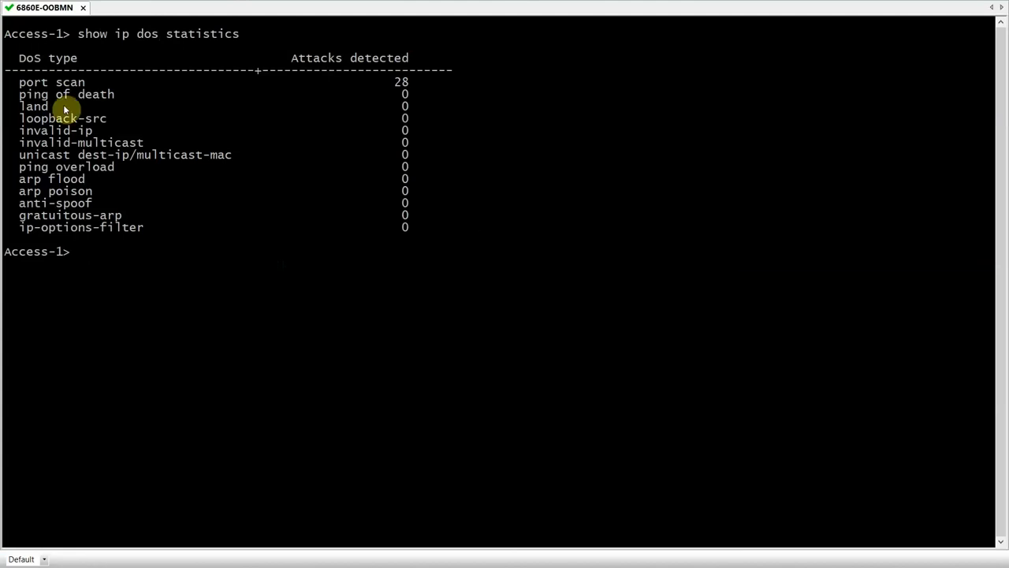
double_click(51, 82)
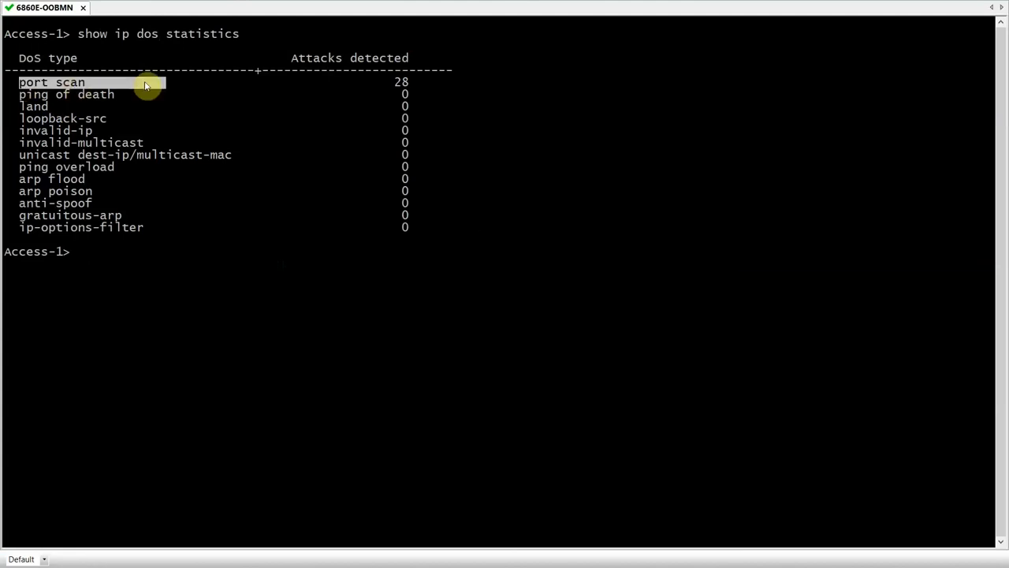